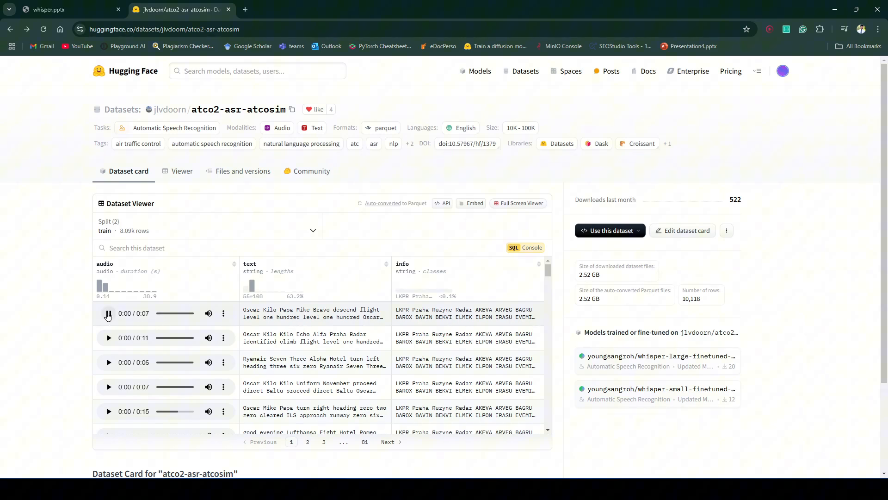
Play the first 7-second air-traffic clip in the atco2-asr-atcosim Dataset Viewer.
left_click(109, 313)
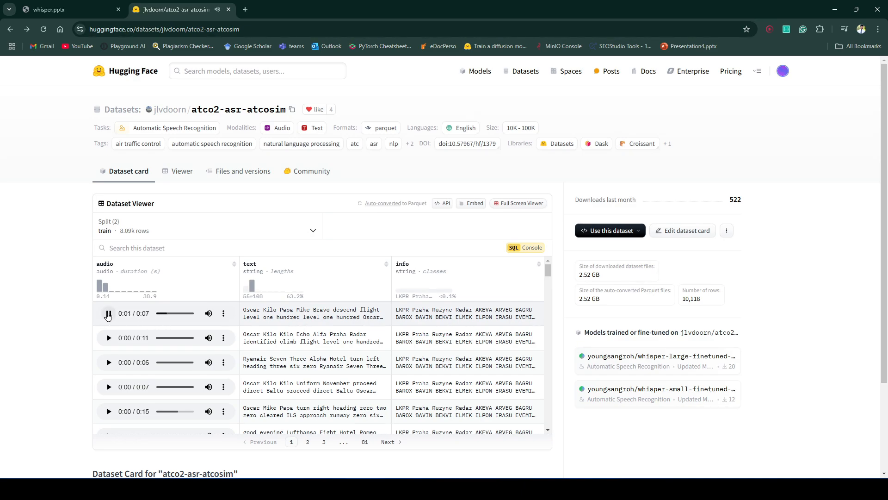
left_click(107, 315)
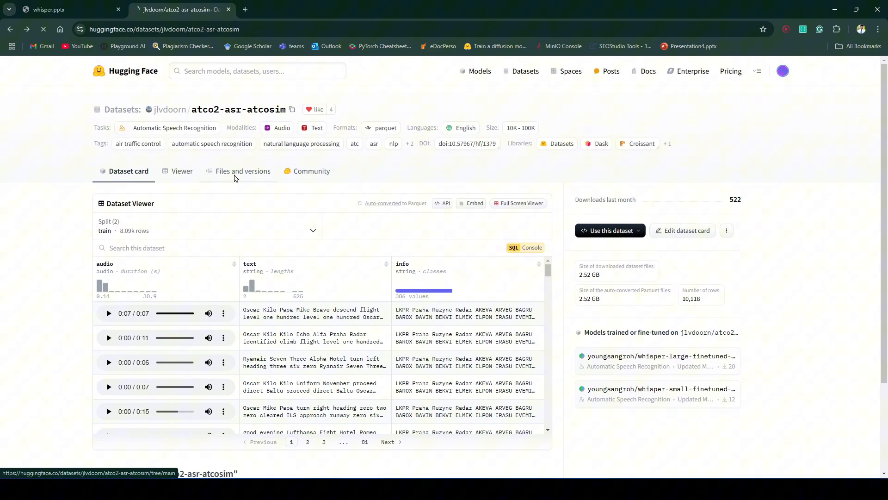
Browse the dataset's files and open the data folder of train and validation parquets.
left_click(242, 171)
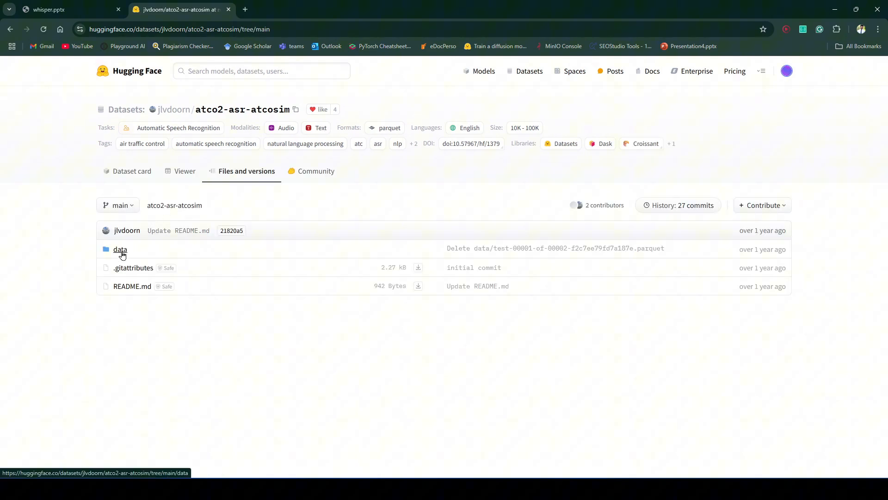
left_click(119, 249)
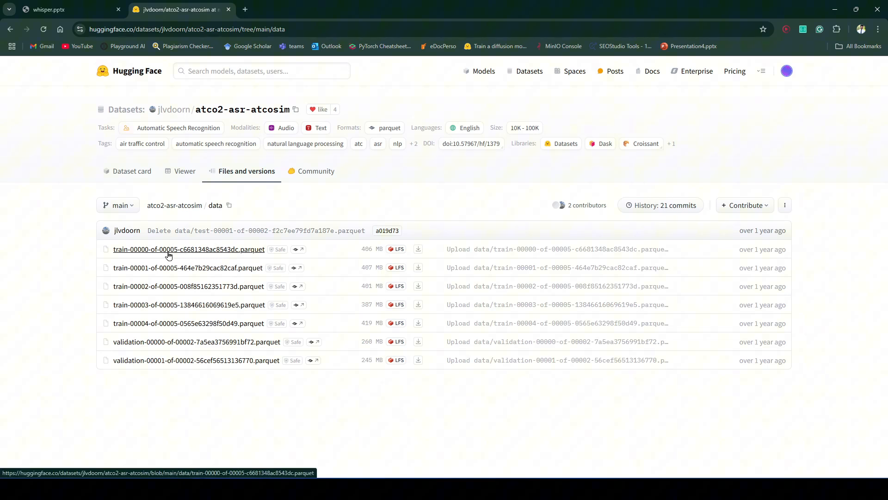
mouse_move(457, 263)
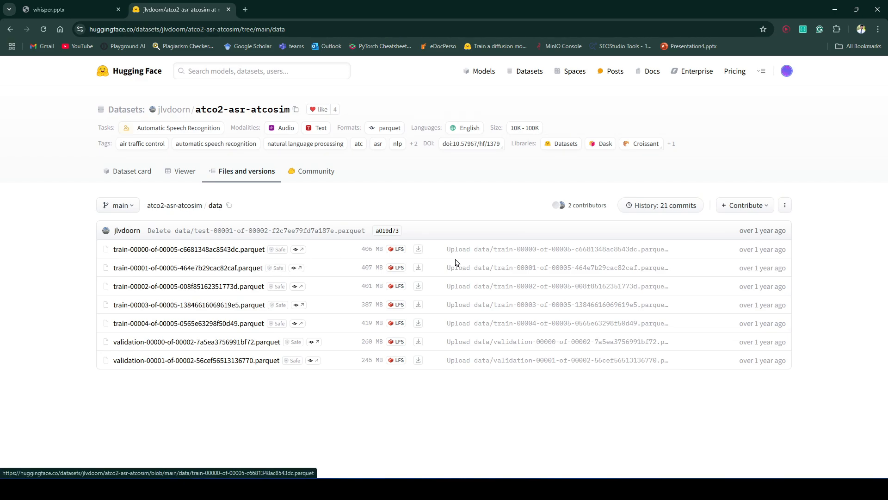
mouse_move(277, 307)
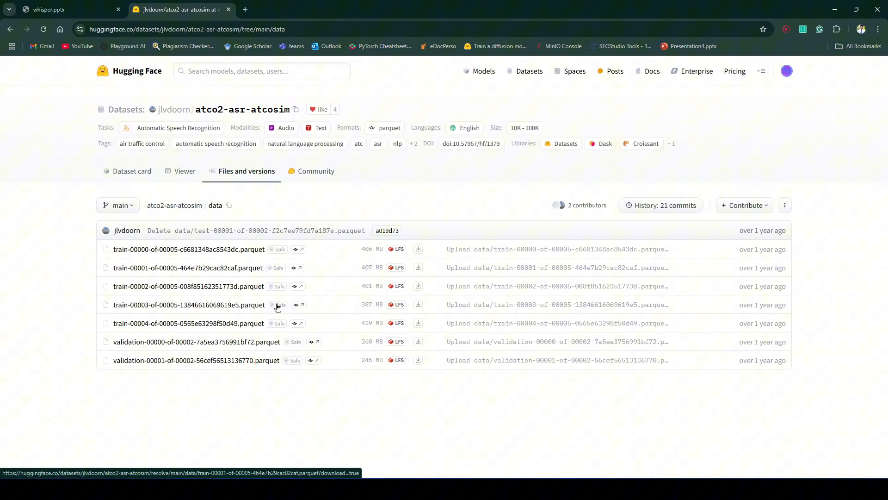
mouse_move(421, 343)
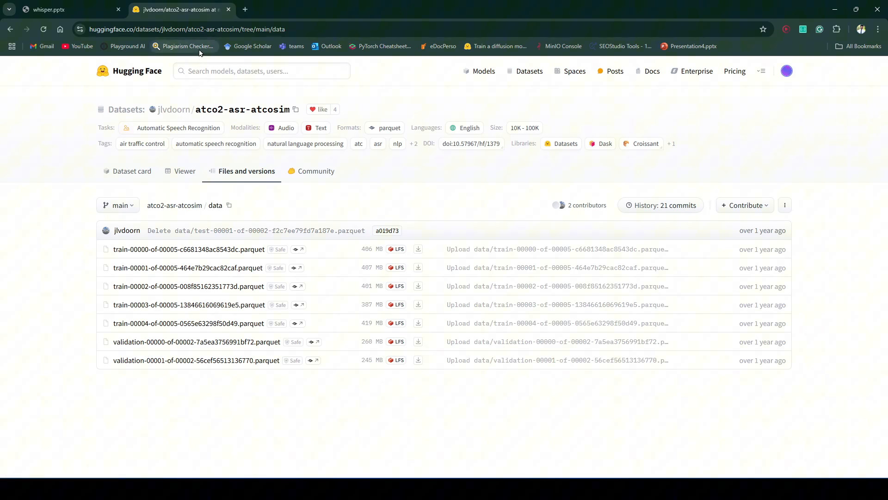
mouse_move(184, 45)
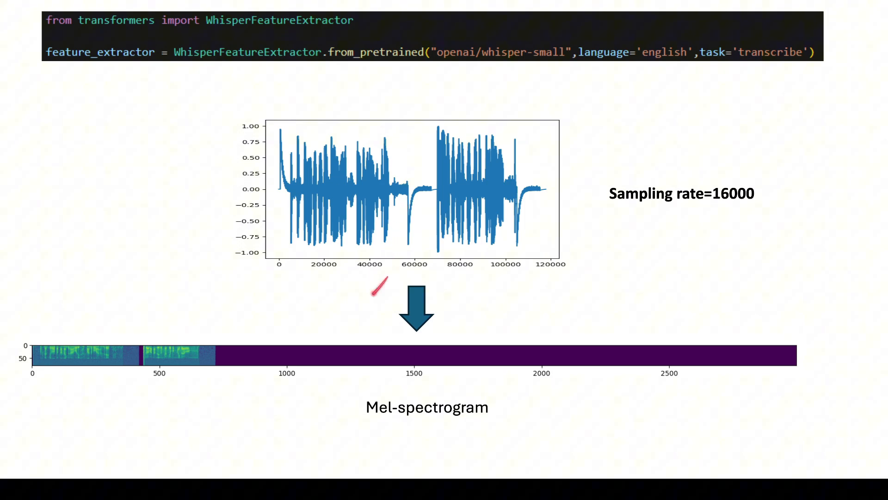
mouse_move(450, 226)
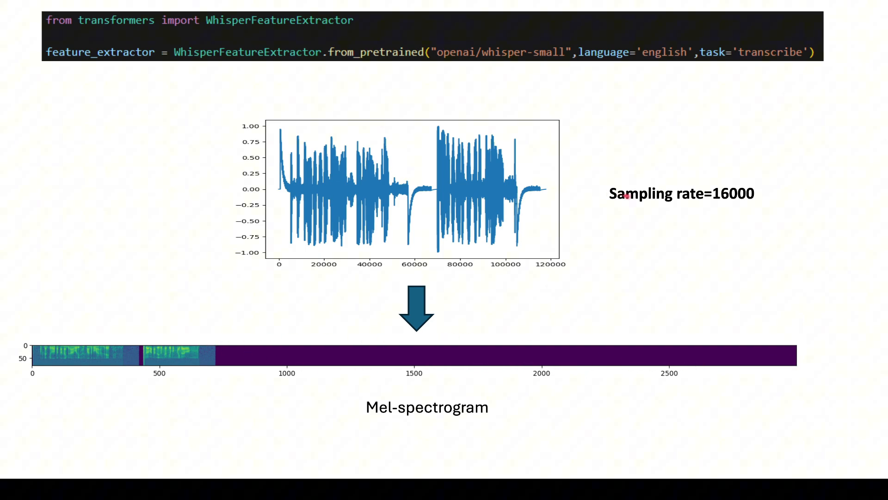
mouse_move(762, 198)
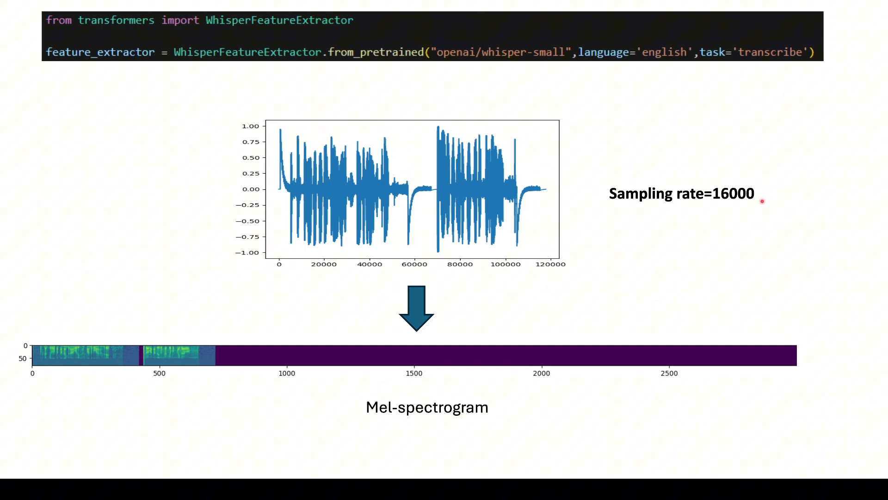
mouse_move(731, 180)
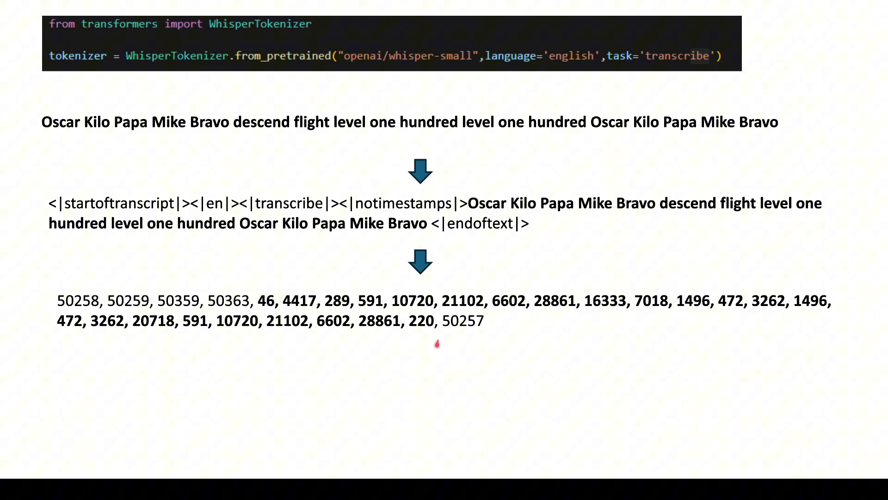
mouse_move(493, 333)
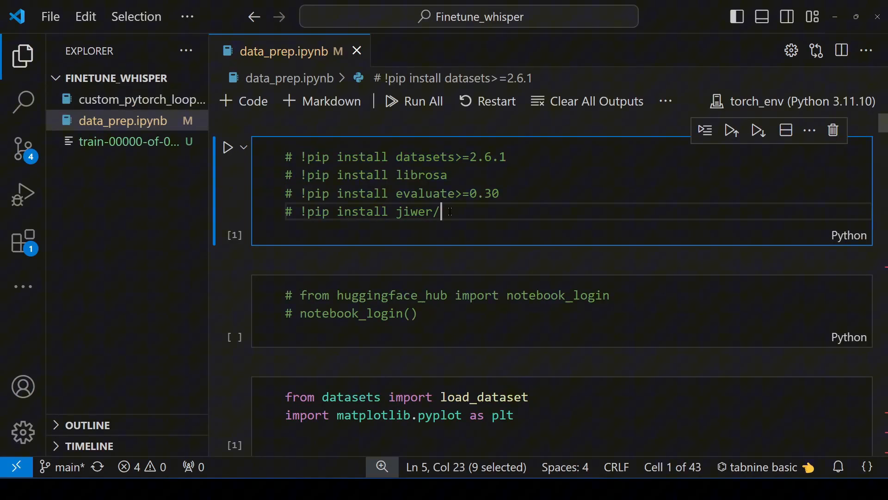
Open the downloaded train parquet file in a second tab, then return to data_prep.ipynb.
key("ctrl+a")
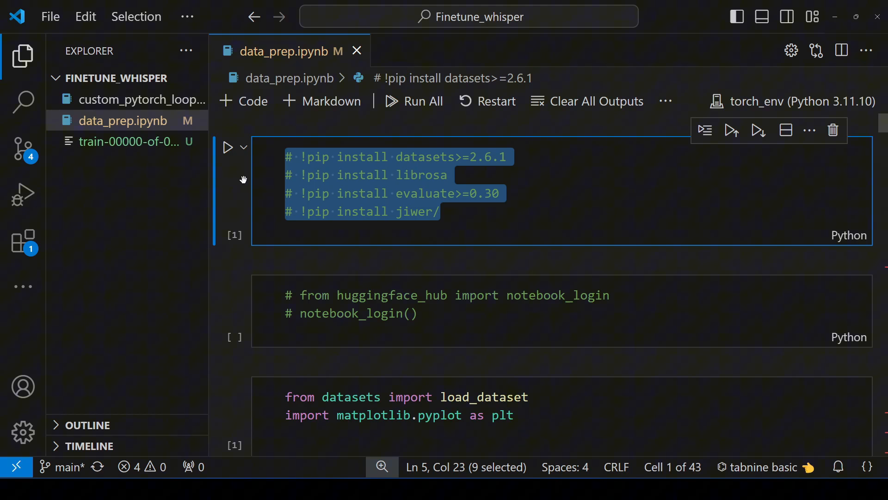
mouse_move(405, 191)
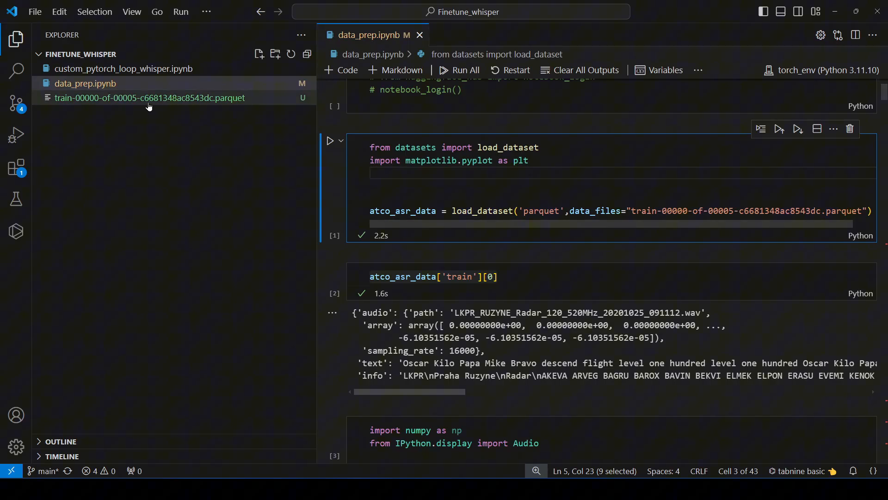
double_click(149, 97)
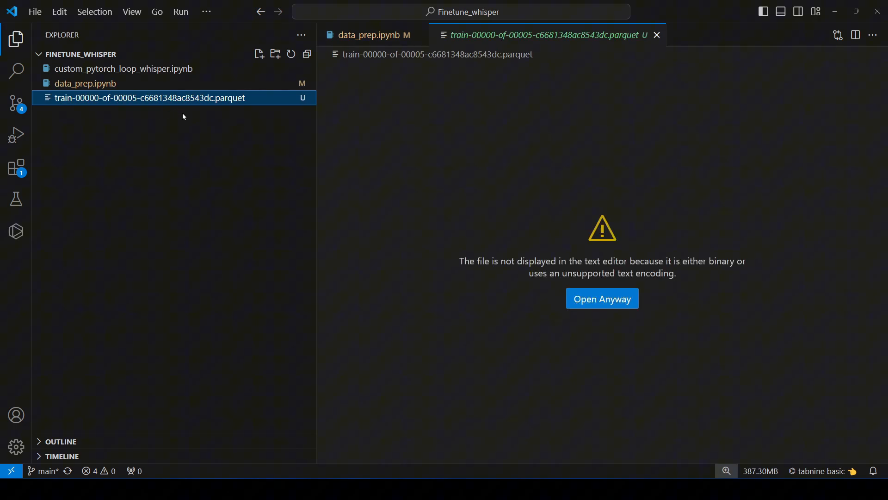
mouse_move(290, 139)
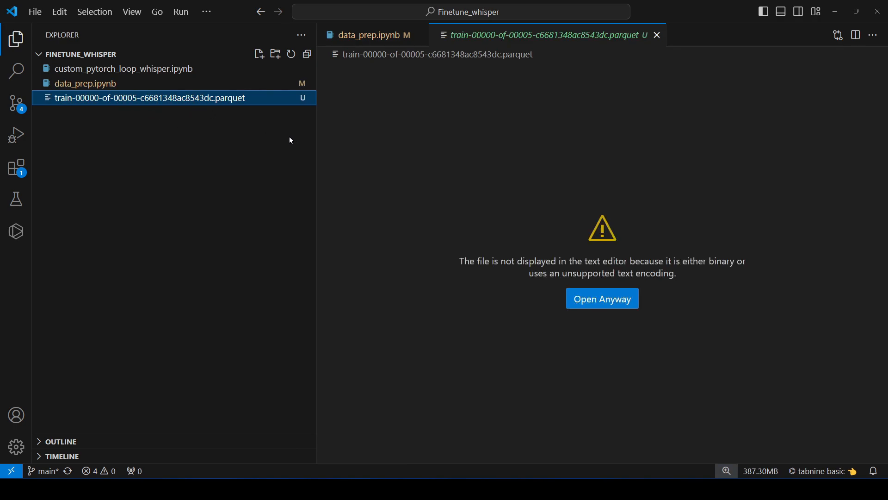
left_click(369, 35)
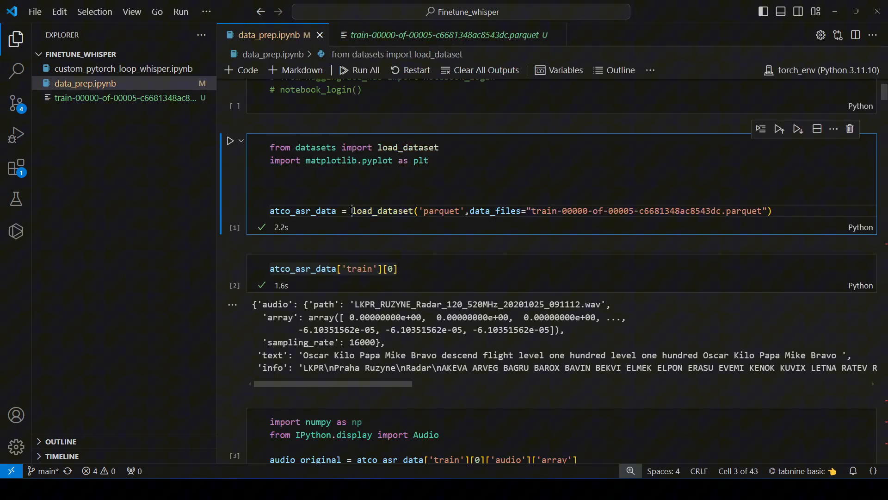
mouse_move(386, 211)
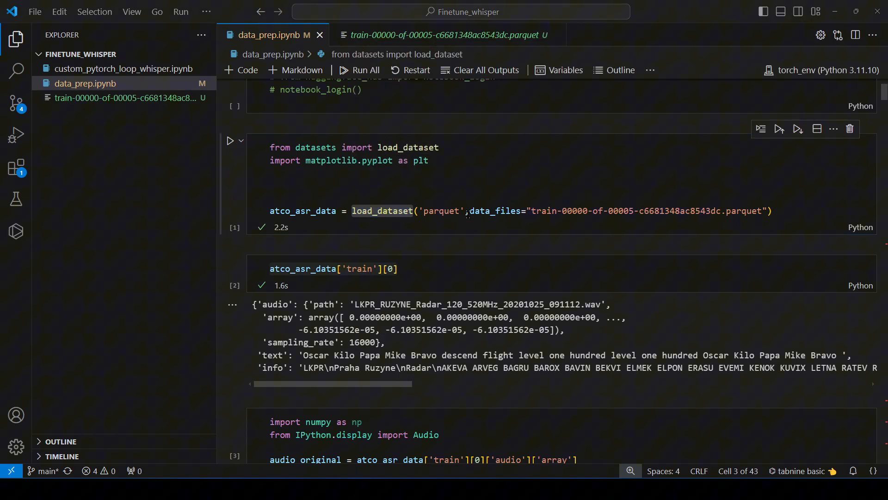
double_click(441, 211)
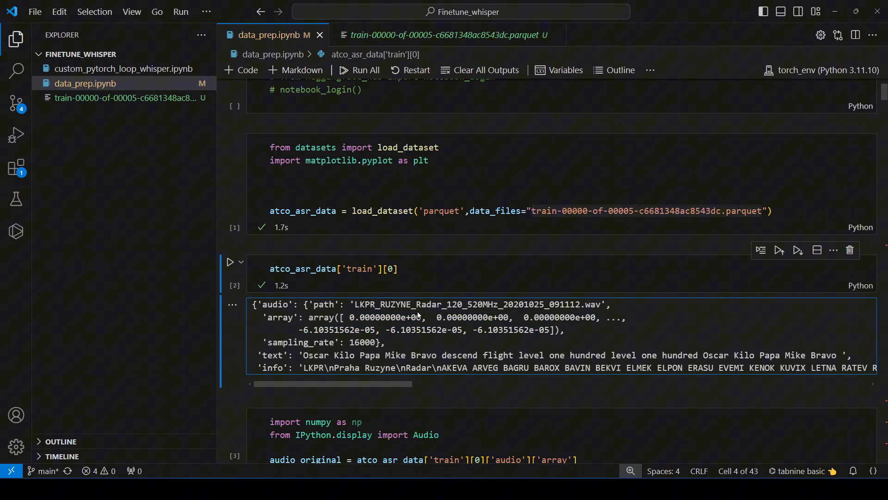
double_click(362, 342)
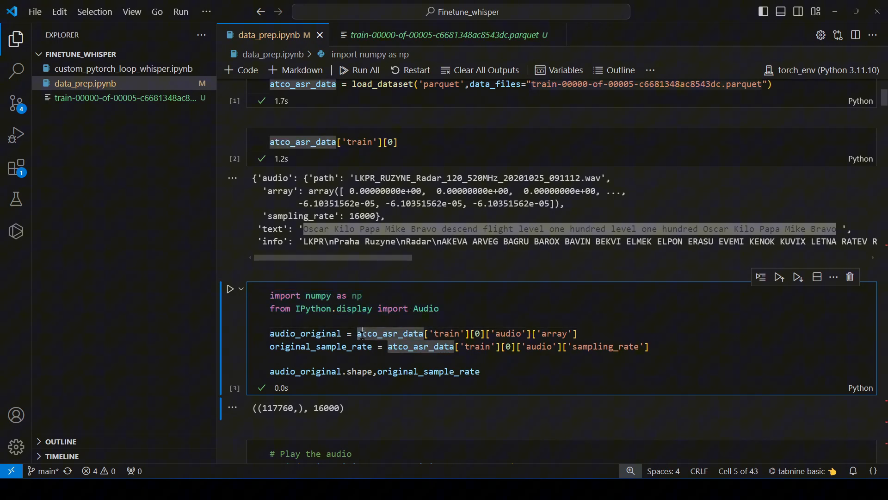
Review the audio length 117760 and 16000 Hz sample rate, then play the original clip.
double_click(388, 333)
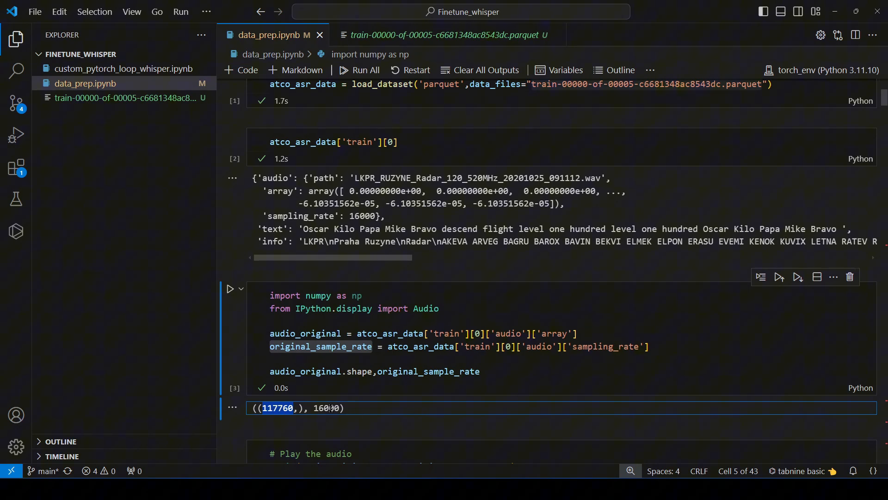
double_click(327, 408)
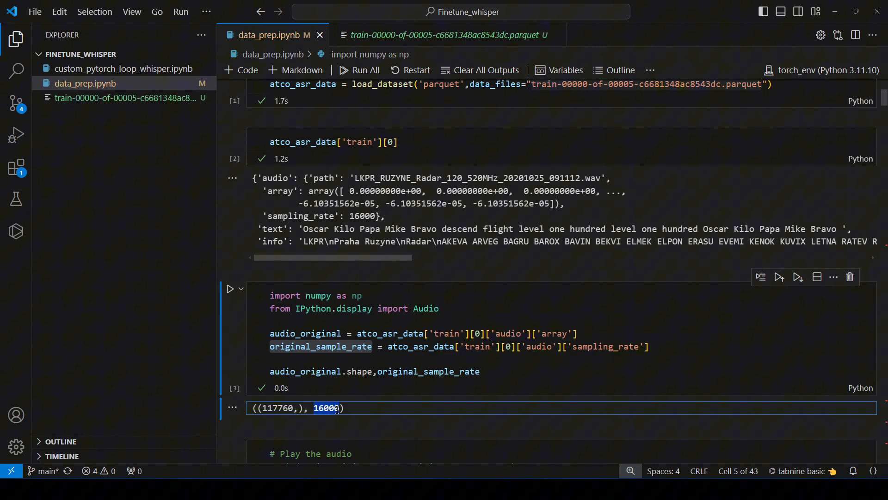
scroll("down", 3)
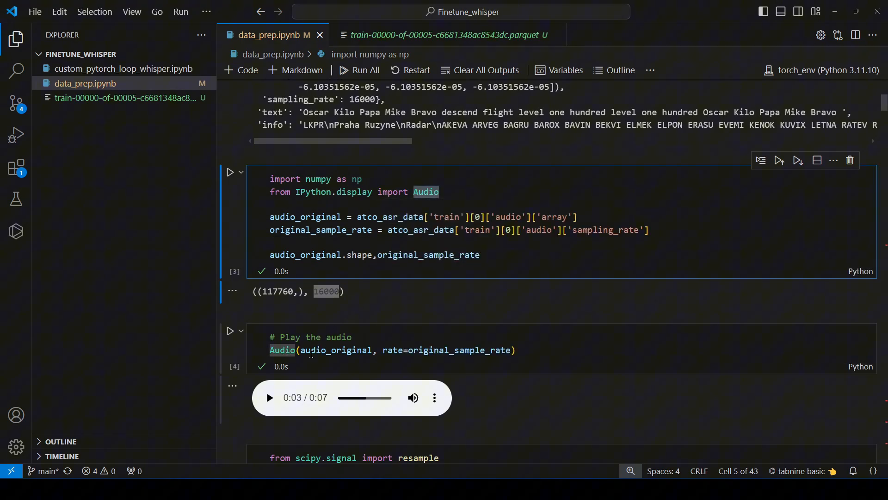
double_click(337, 350)
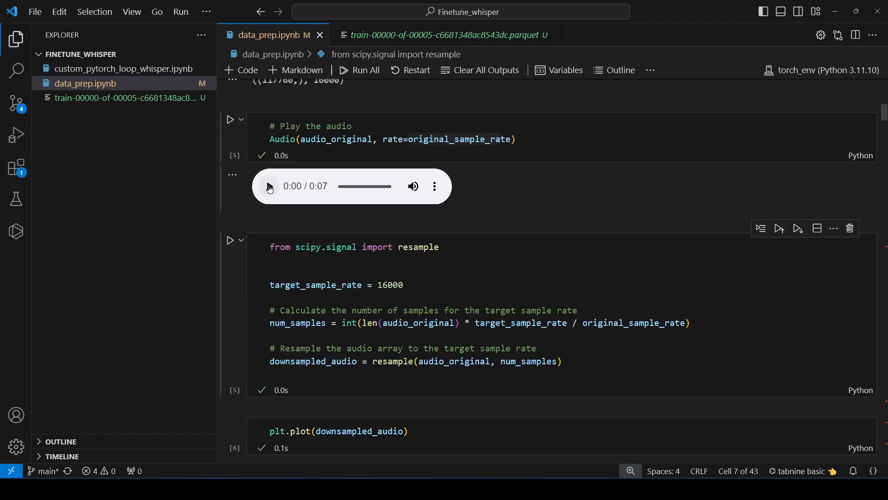
left_click(268, 186)
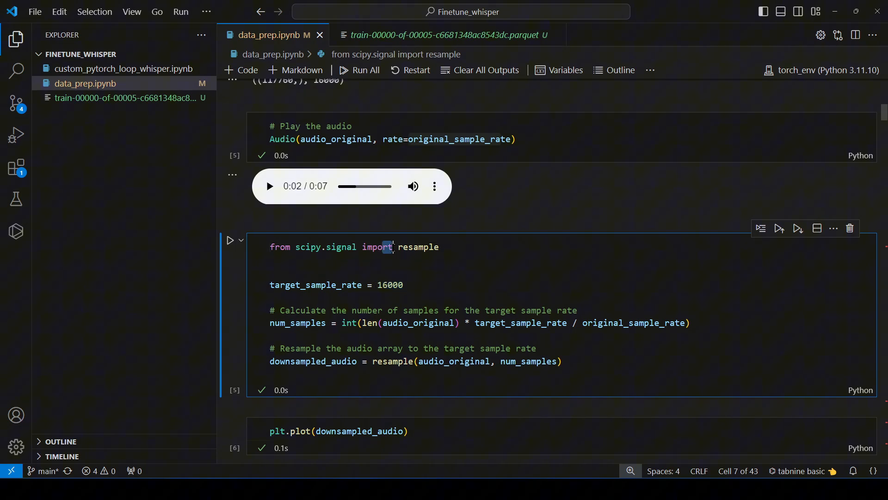
left_click_drag(382, 246, 455, 310)
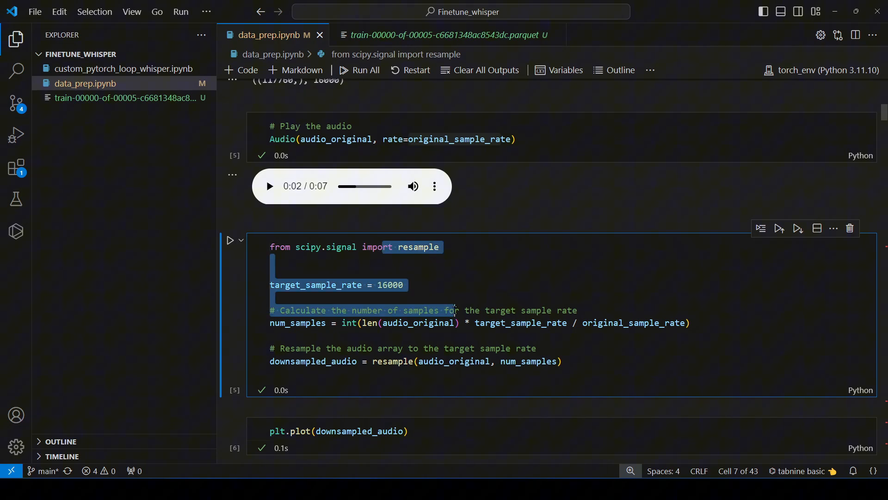
left_click(407, 273)
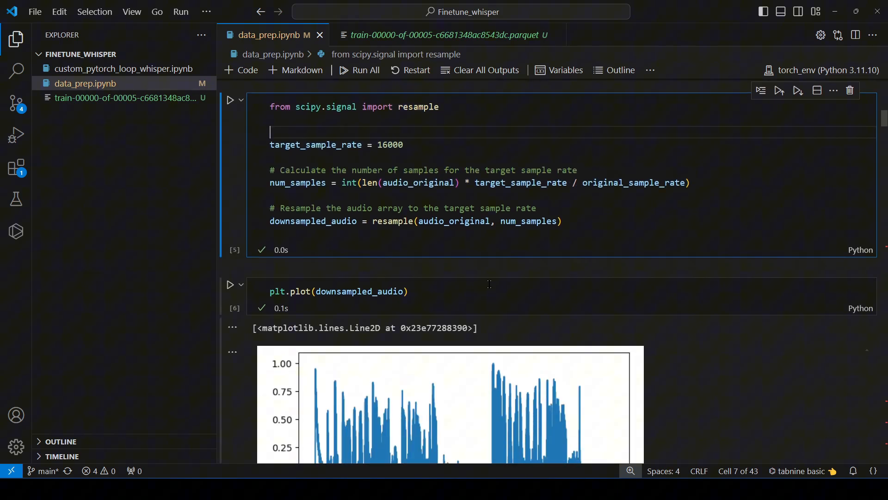
scroll("down", 3)
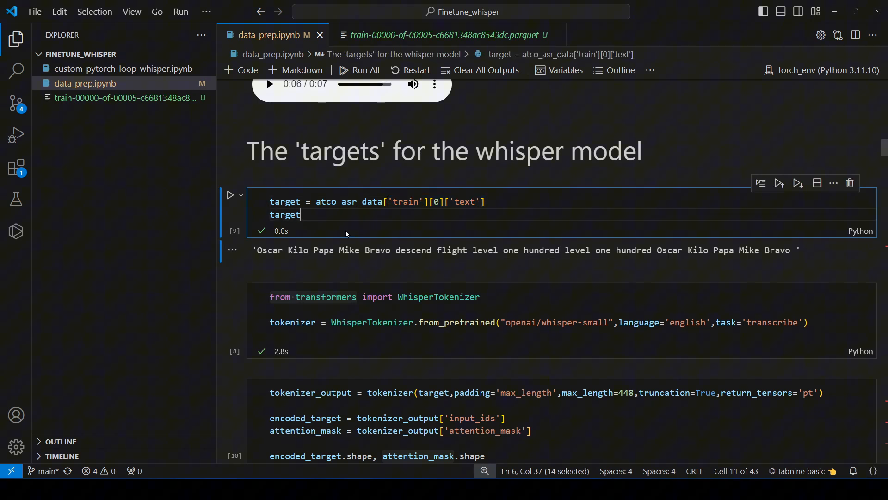
left_click_drag(260, 250, 366, 249)
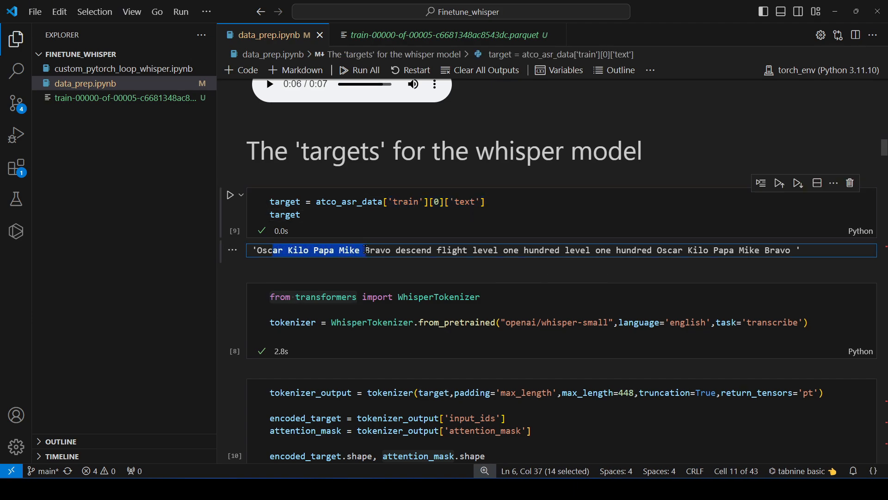
left_click_drag(366, 250, 590, 249)
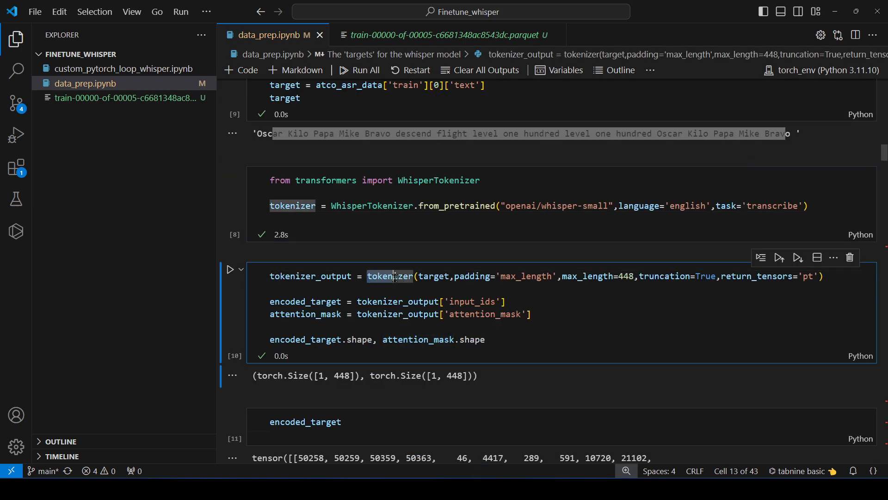
double_click(389, 275)
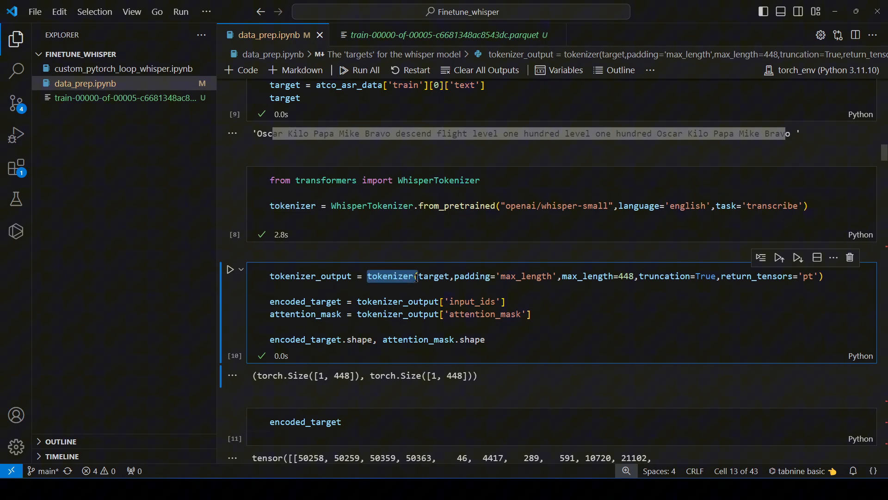
double_click(434, 275)
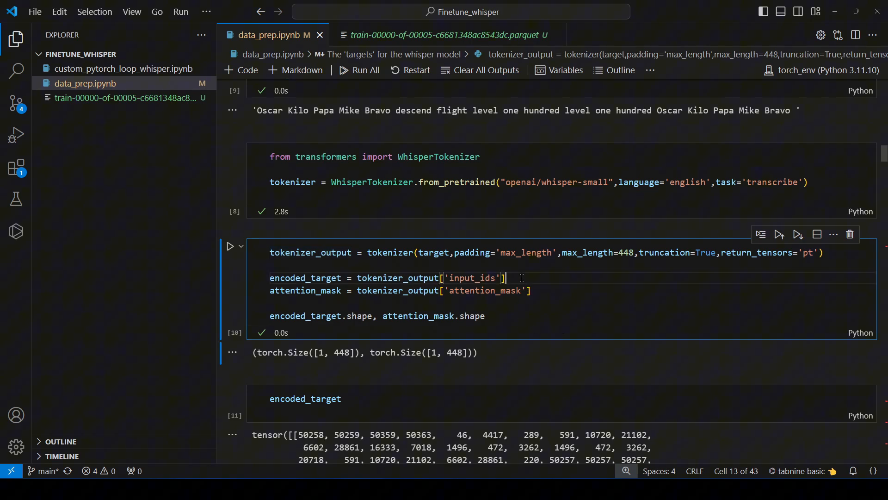
double_click(487, 290)
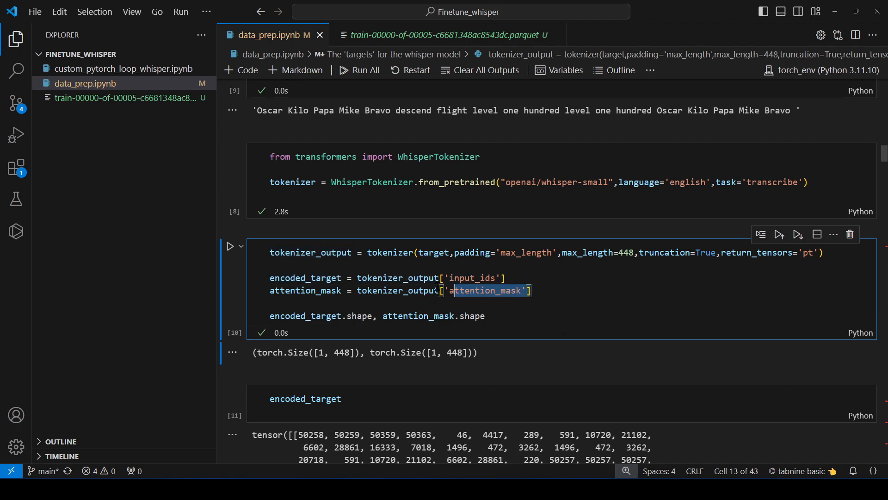
scroll("down", 3)
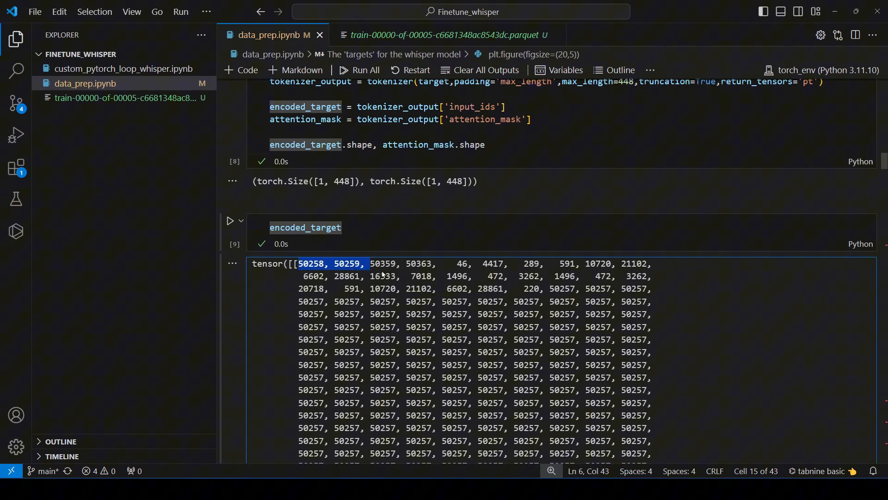
left_click_drag(300, 263, 540, 428)
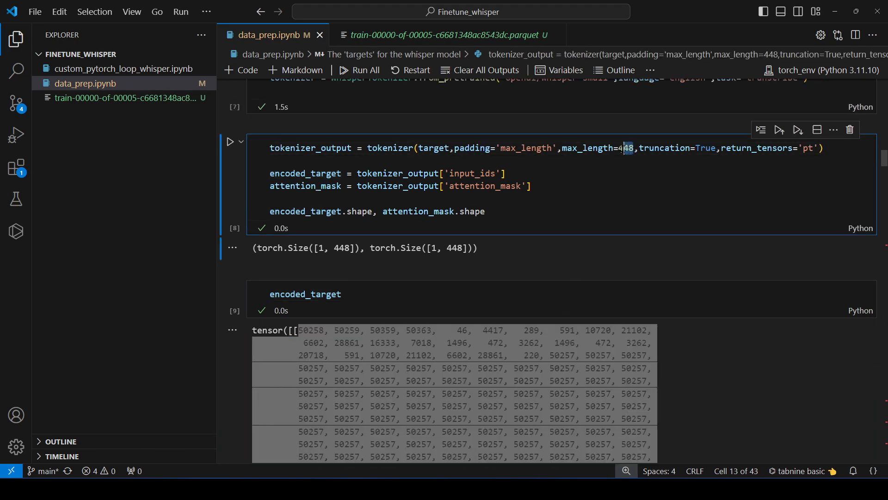
scroll("down", 3)
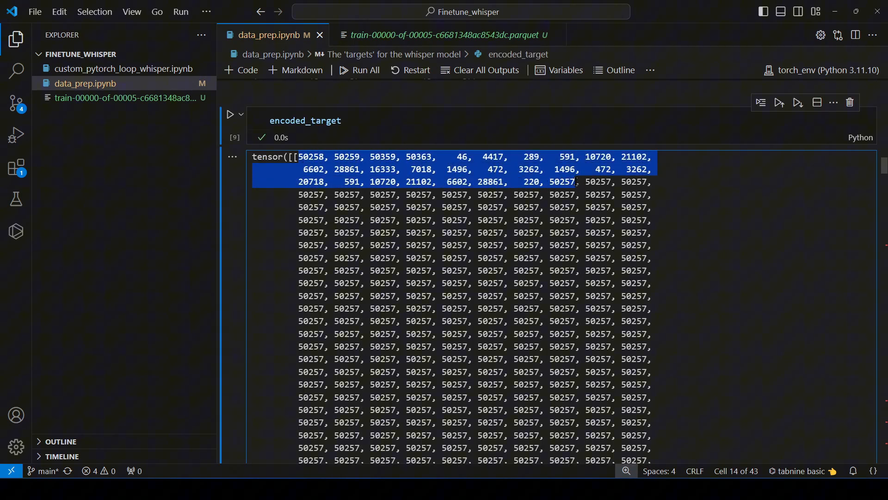
left_click_drag(577, 182, 654, 397)
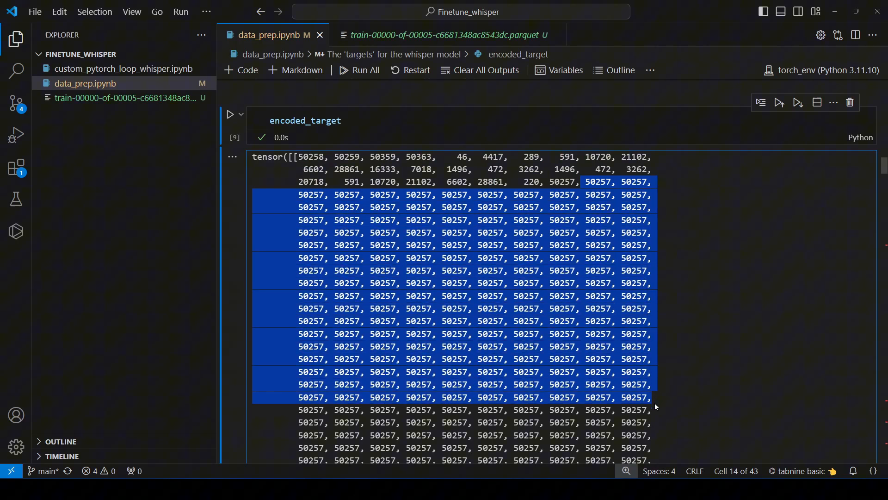
mouse_move(696, 300)
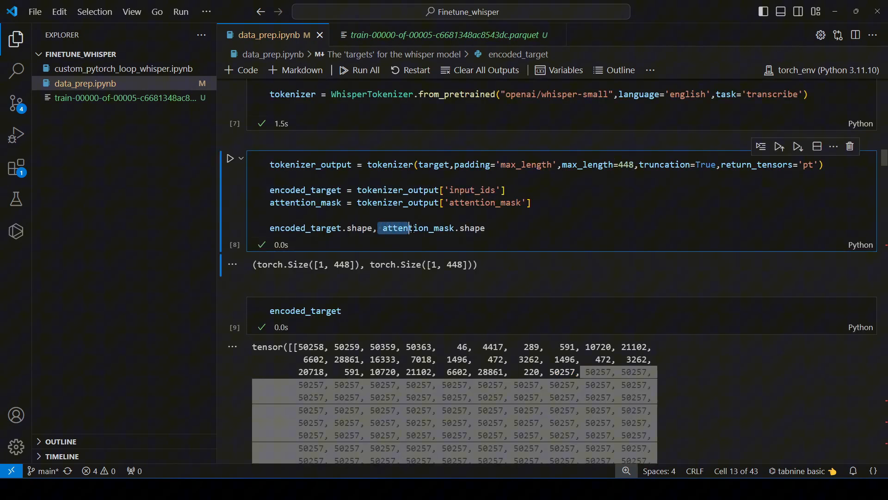
scroll("down", 3)
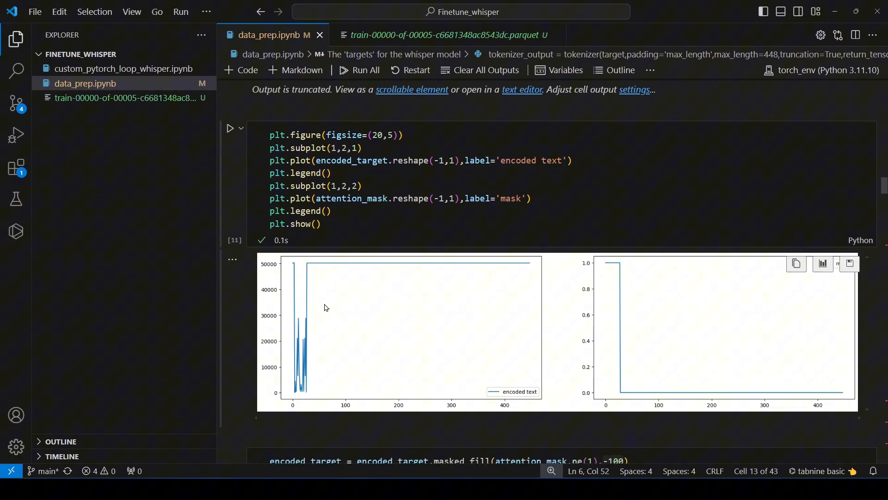
mouse_move(724, 333)
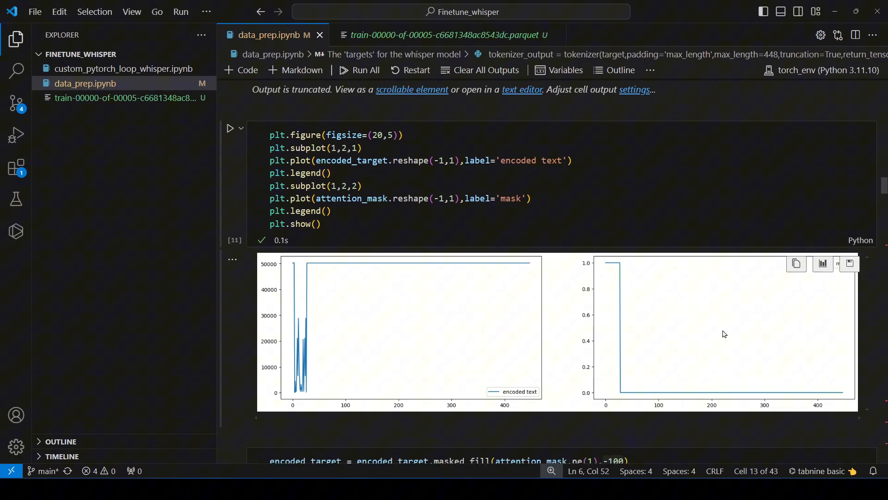
mouse_move(701, 349)
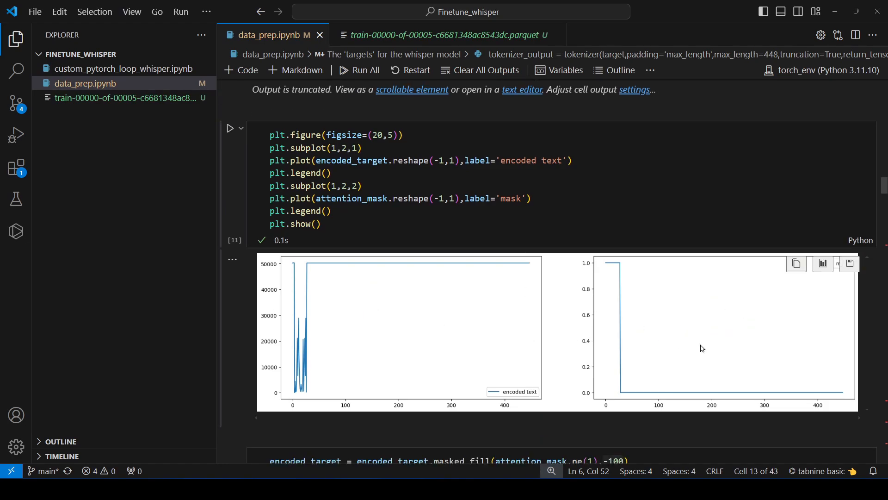
scroll("down", 3)
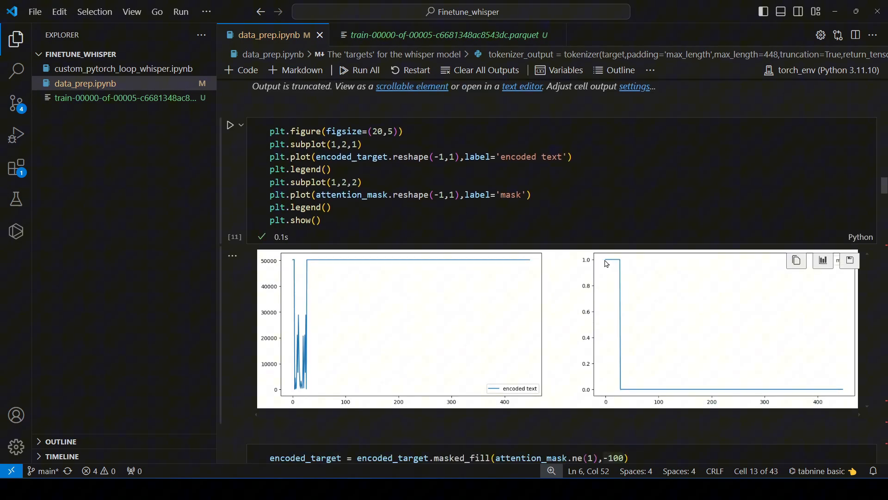
mouse_move(621, 262)
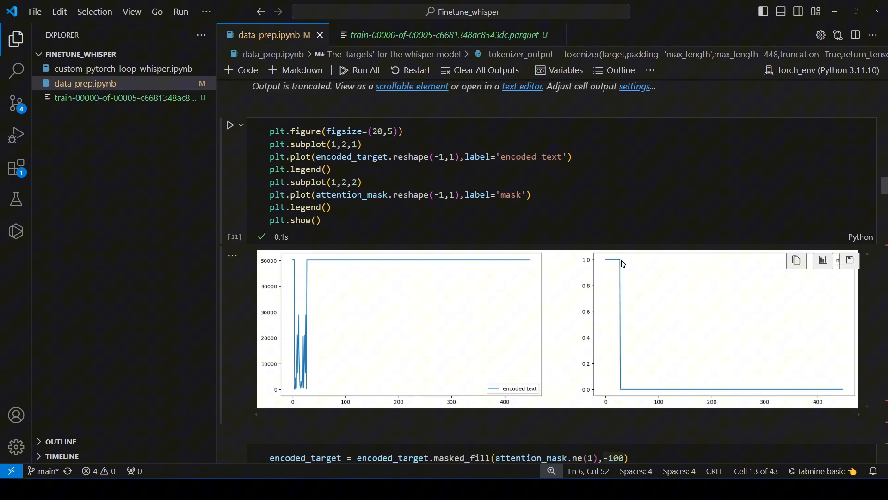
mouse_move(636, 395)
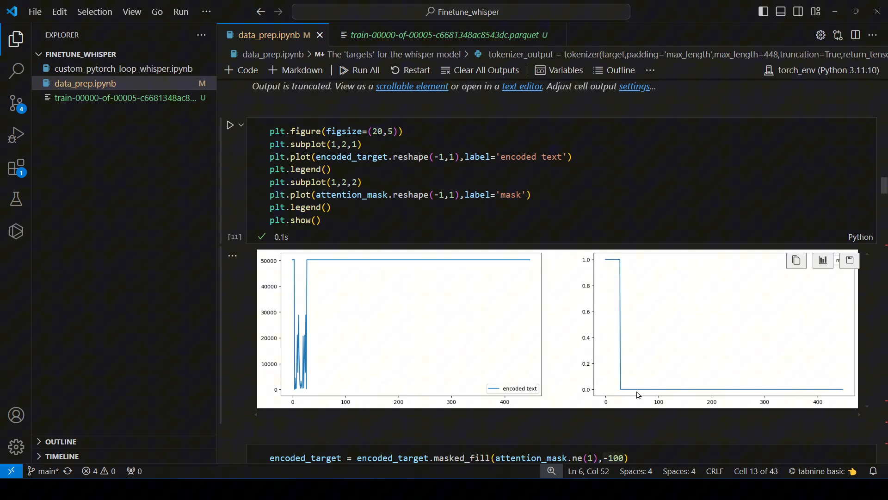
mouse_move(630, 389)
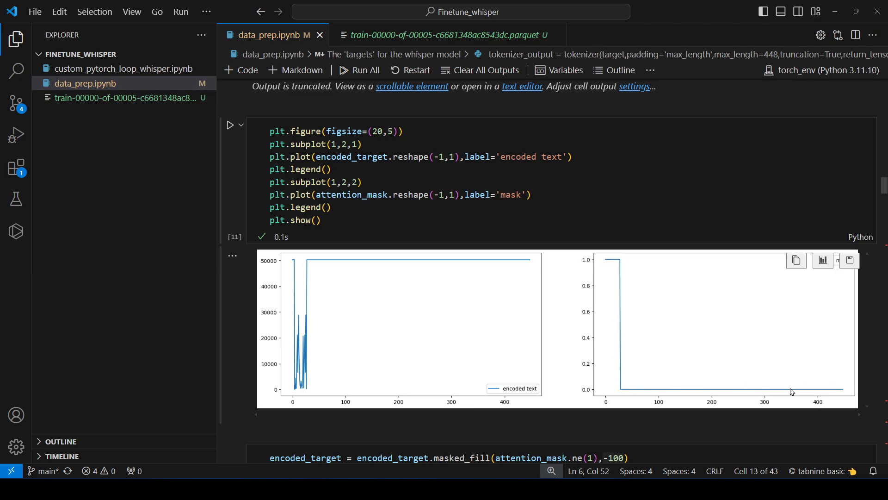
scroll("down", 3)
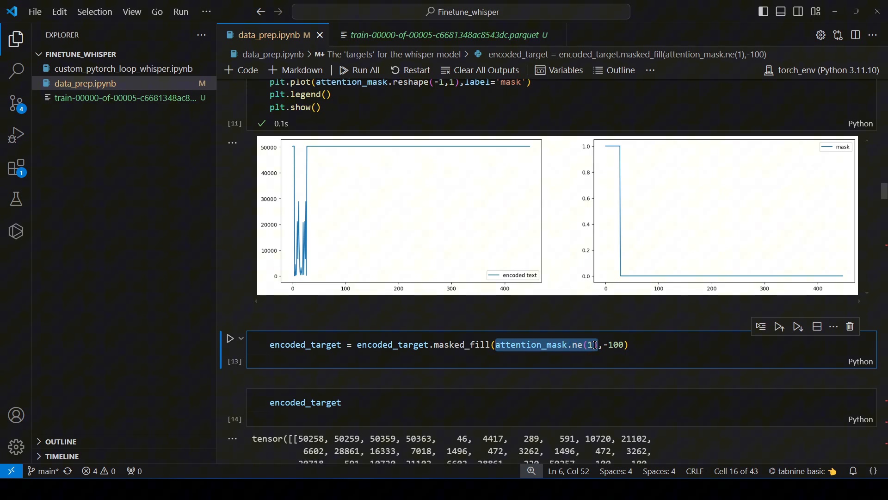
mouse_move(578, 345)
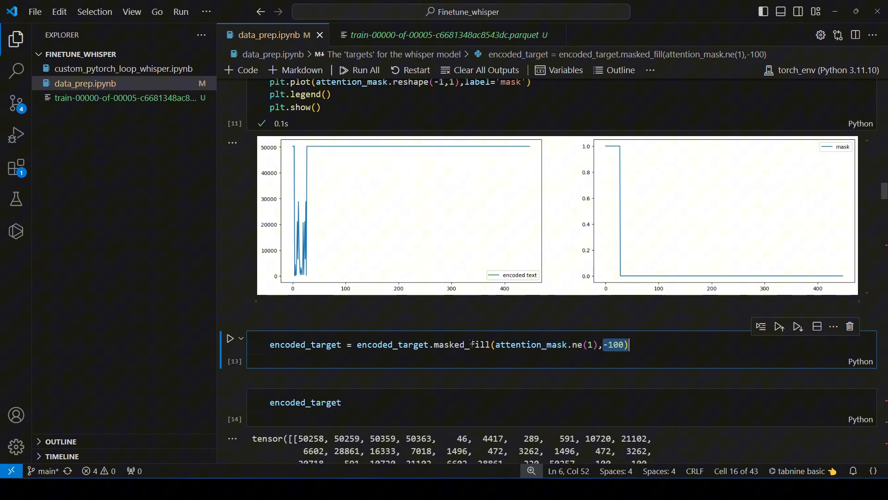
double_click(305, 344)
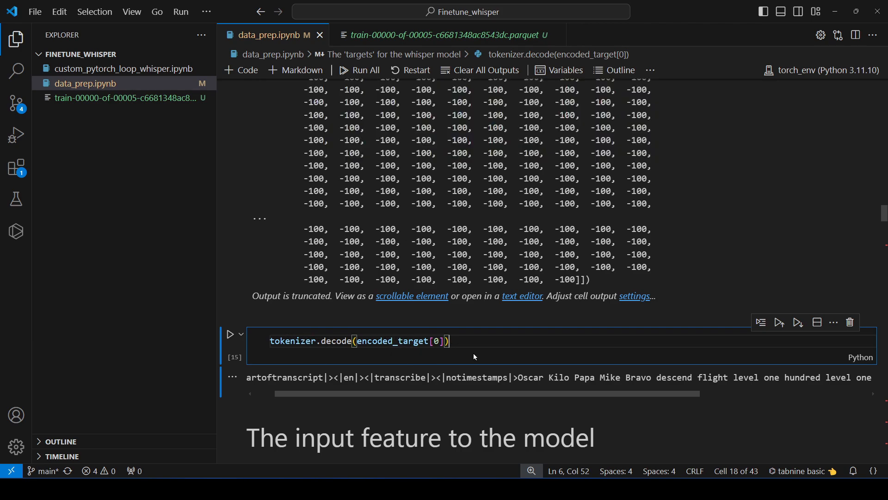
left_click(230, 334)
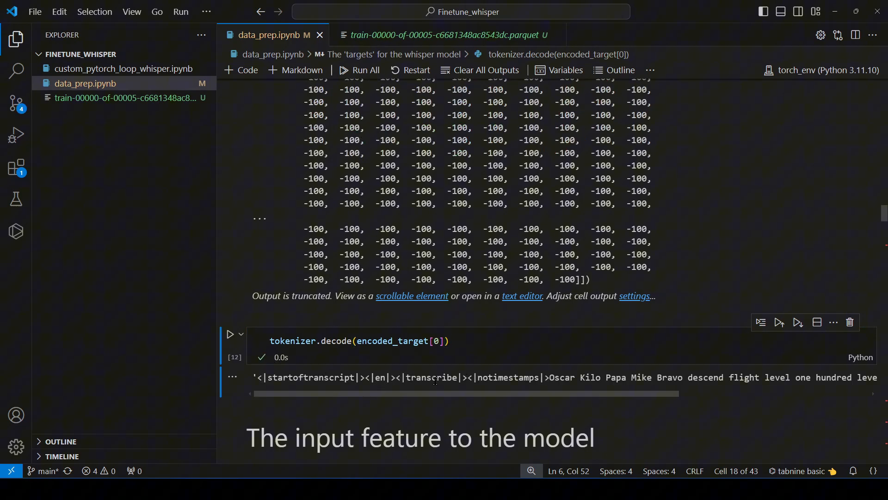
mouse_move(542, 389)
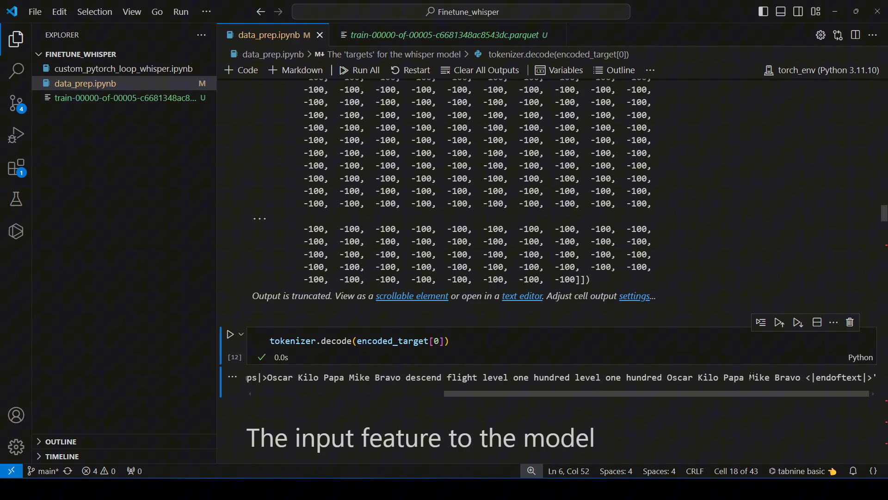
scroll("down", 3)
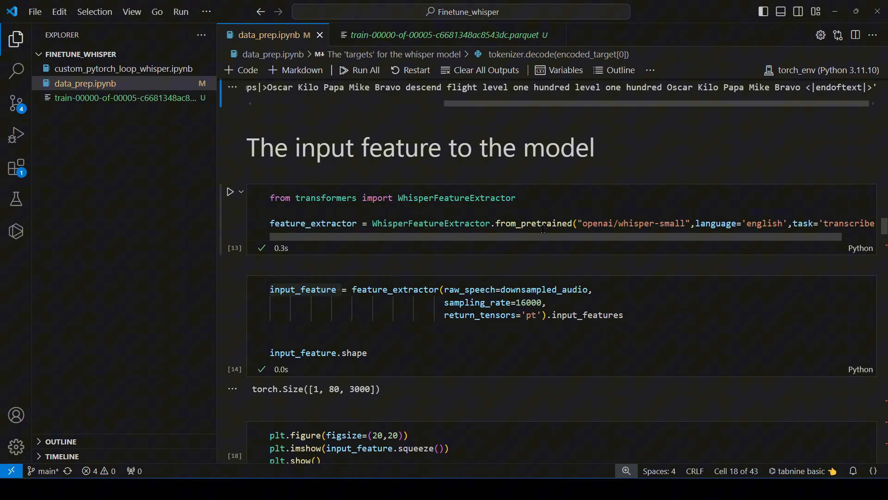
mouse_move(467, 215)
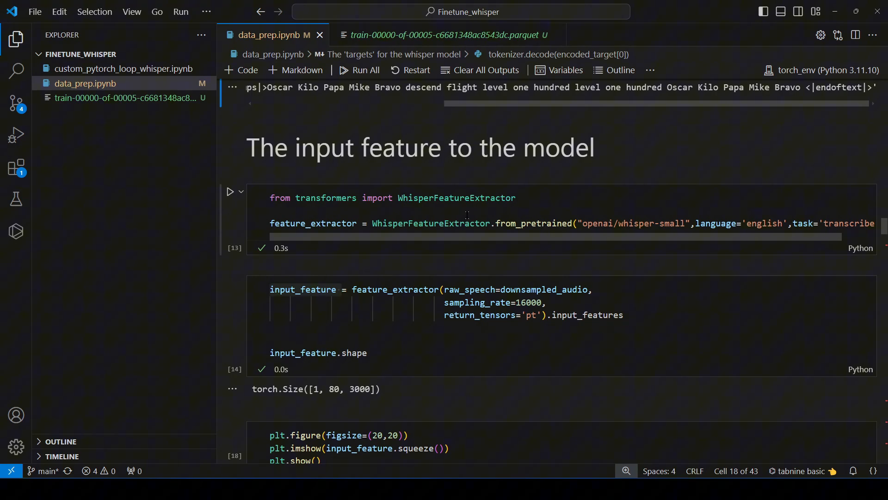
left_click(230, 192)
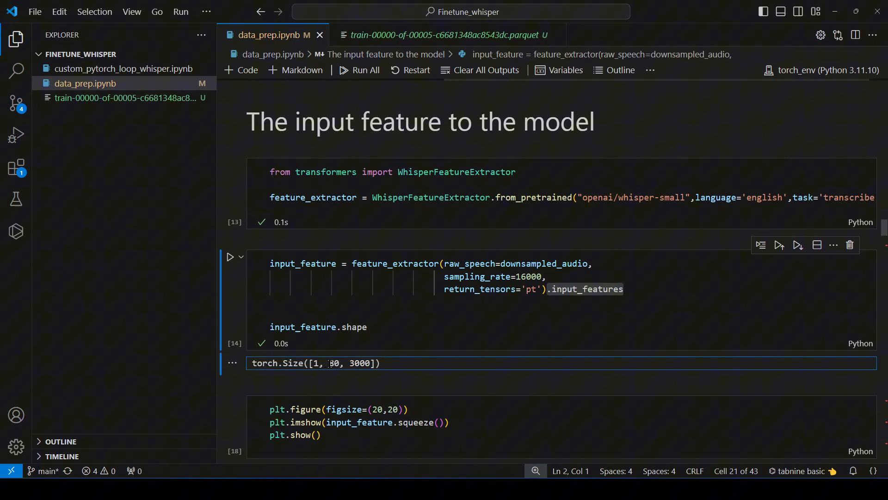
double_click(333, 363)
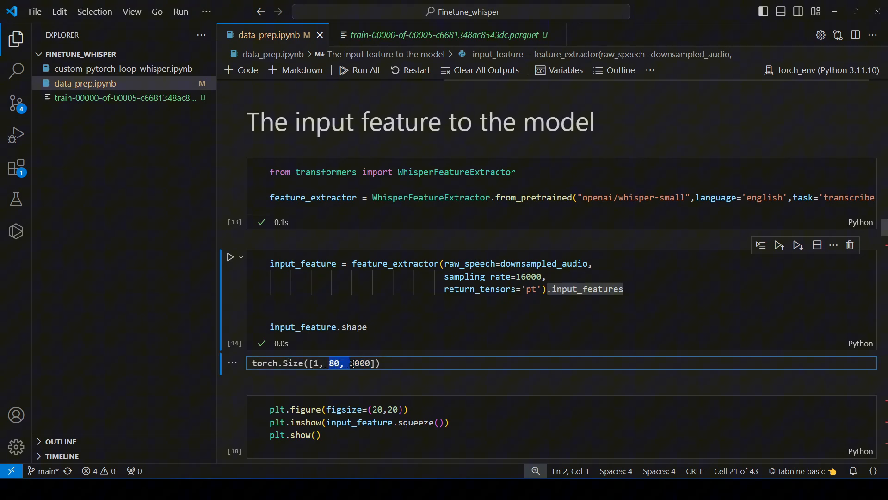
scroll("down", 3)
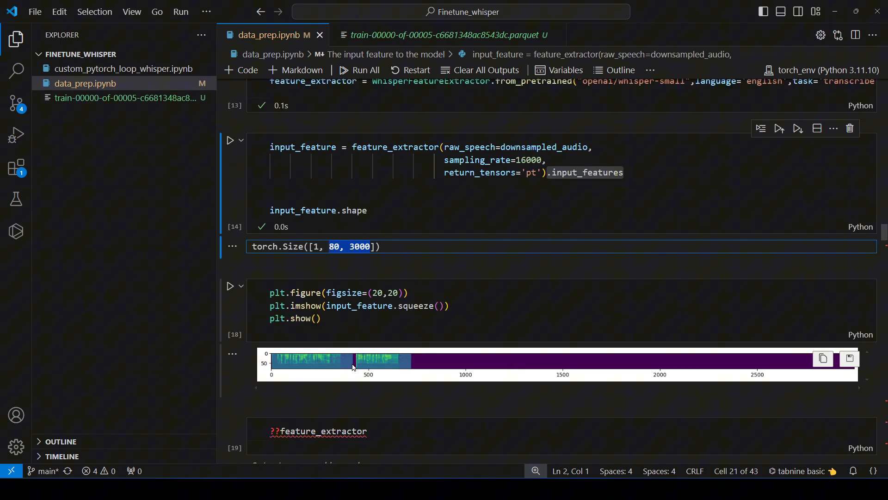
mouse_move(386, 379)
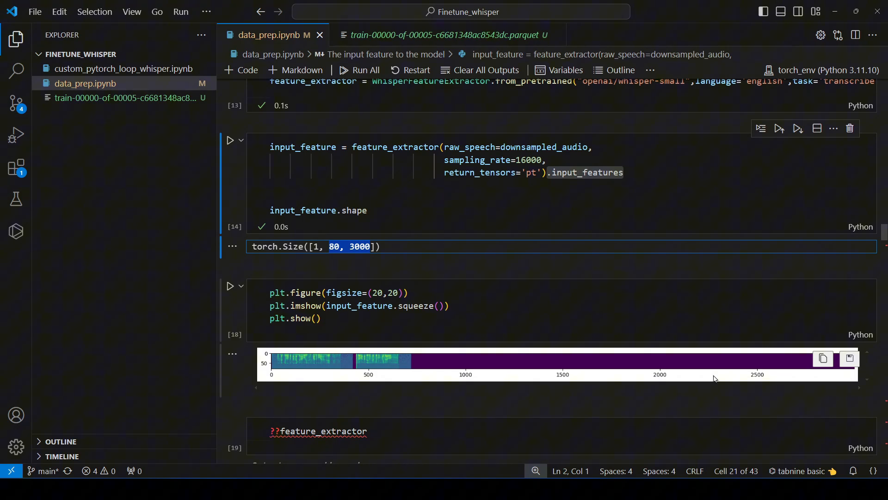
mouse_move(411, 363)
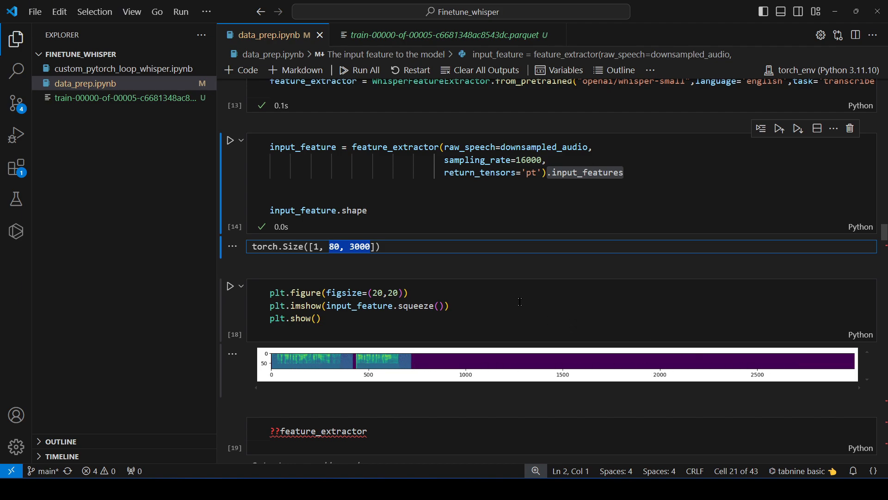
Inspect the generation inputs and decoded transcription 'Oscar Quilopapa Mike Bravo, RISC100'.
scroll("down", 3)
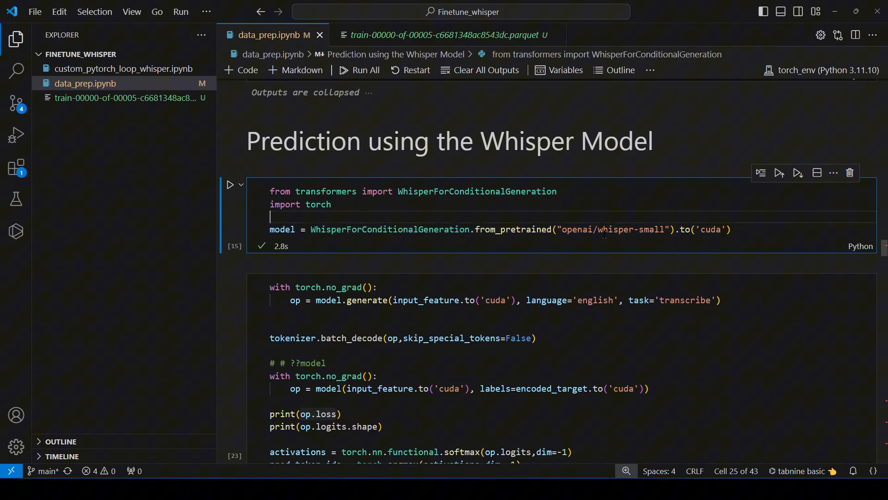
double_click(632, 229)
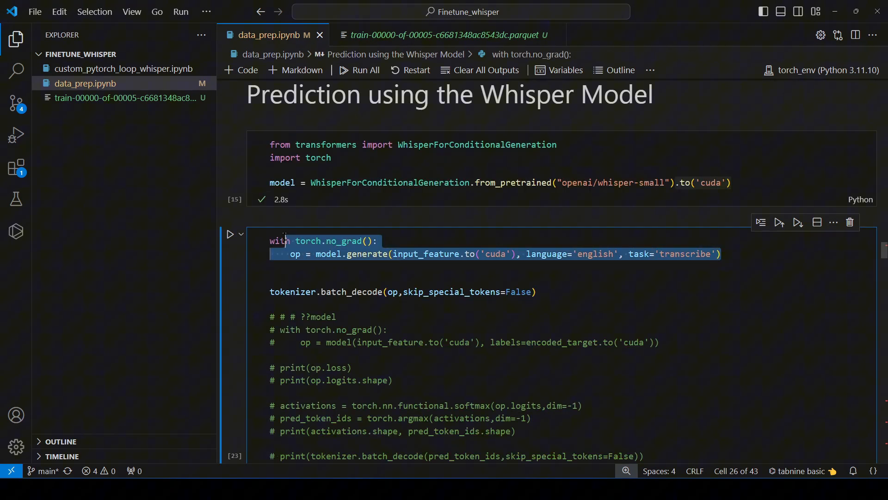
left_click(331, 254)
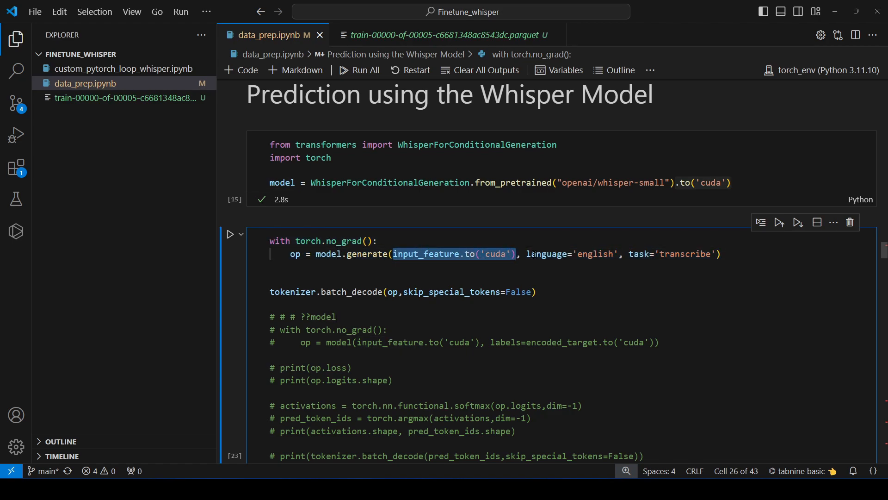
double_click(594, 254)
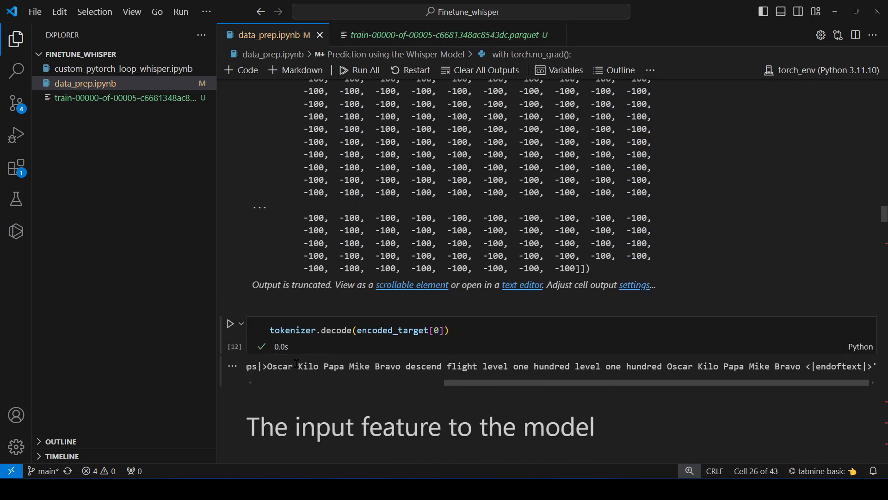
left_click_drag(295, 366, 770, 367)
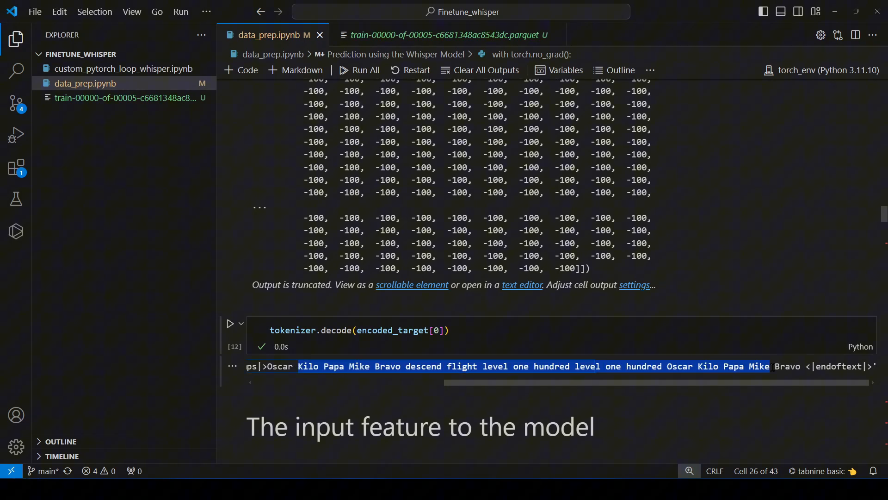
scroll("down", 3)
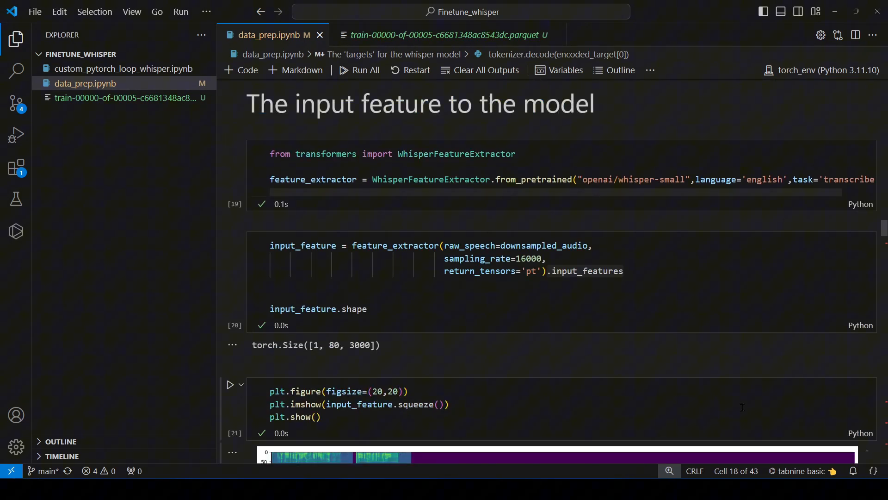
scroll("down", 3)
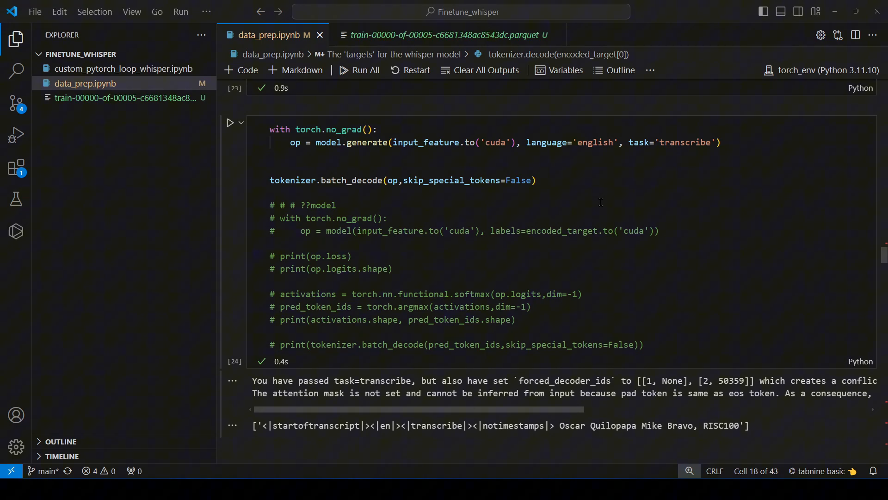
Uncomment the forward-pass lines, reviewing softmax over logits and decoding of predicted token ids.
left_click_drag(479, 230, 643, 344)
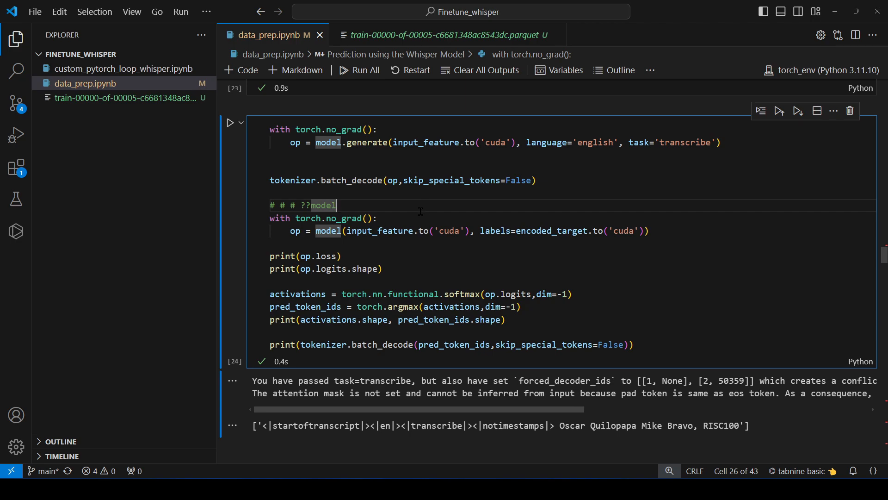
mouse_move(347, 244)
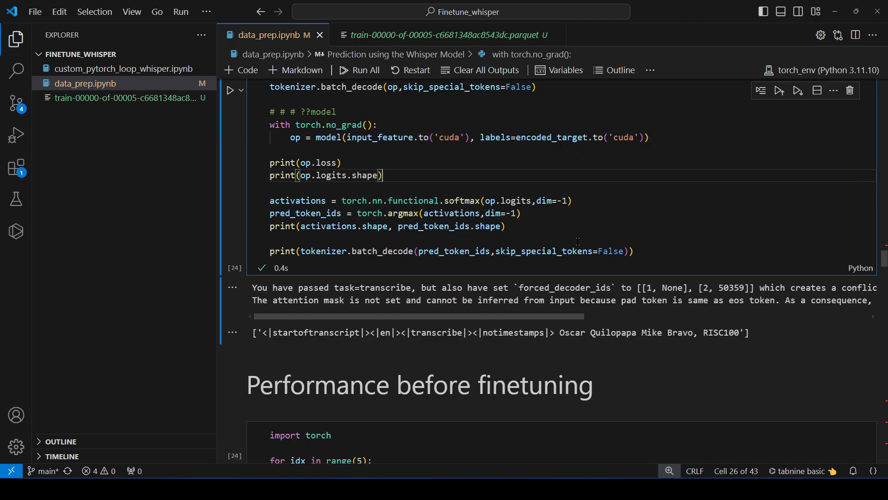
scroll("down", 3)
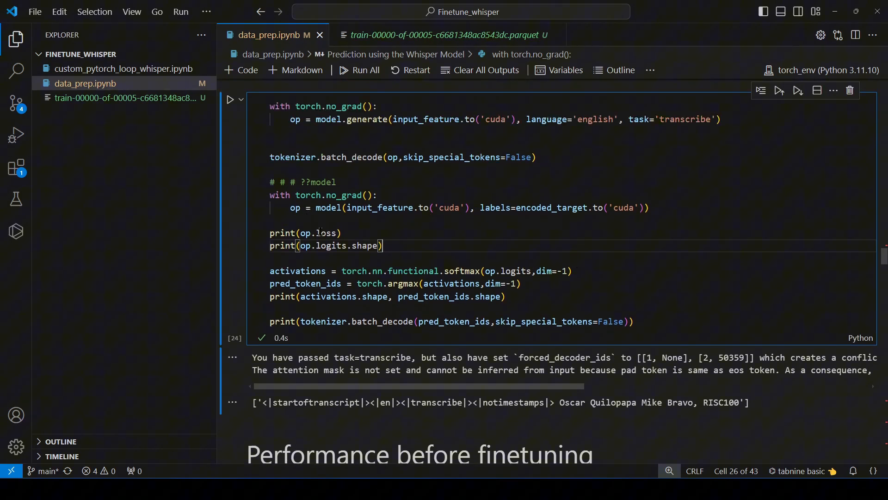
double_click(331, 245)
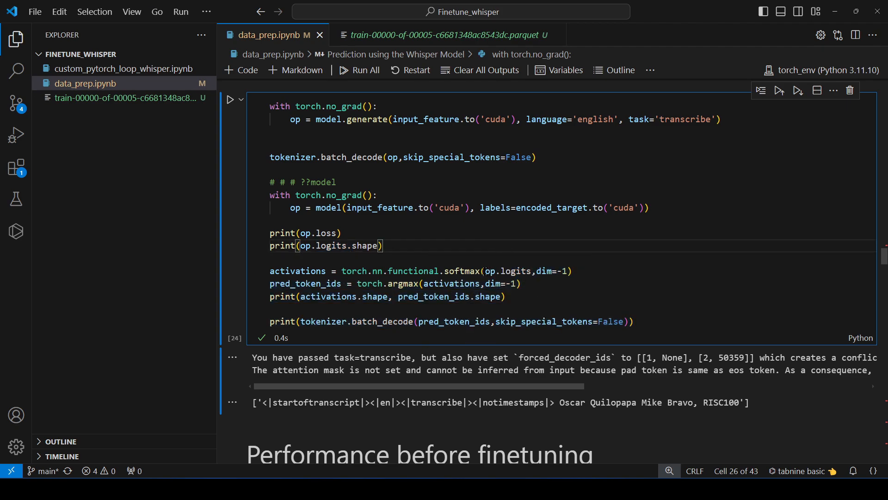
double_click(507, 270)
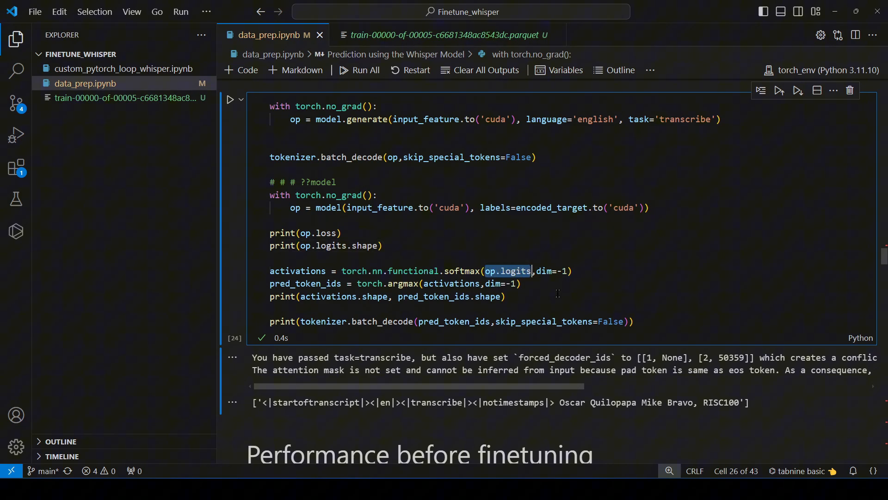
mouse_move(430, 287)
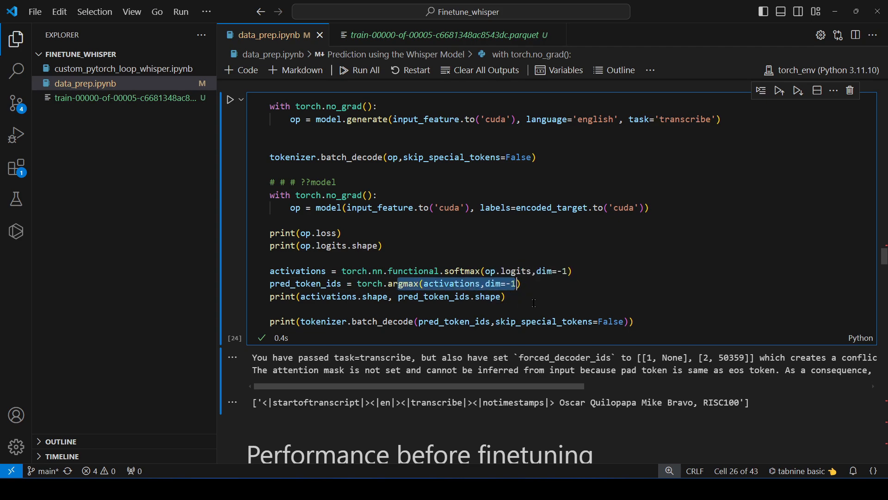
double_click(374, 321)
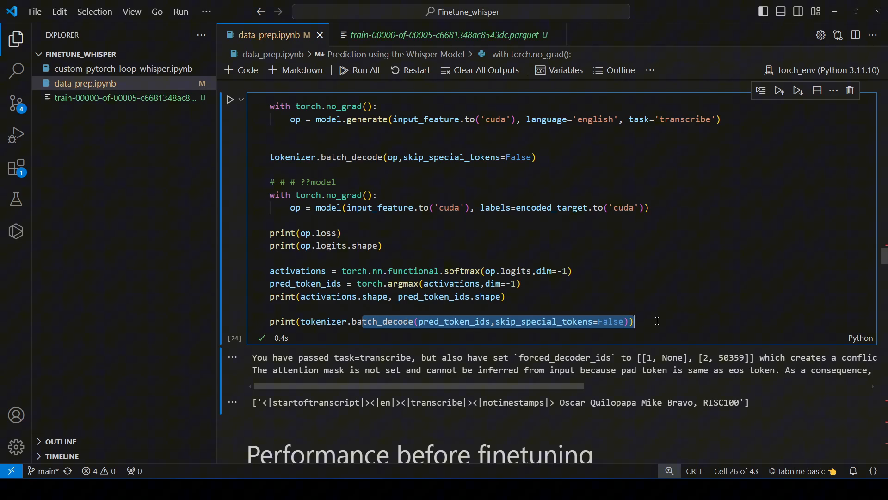
mouse_move(555, 306)
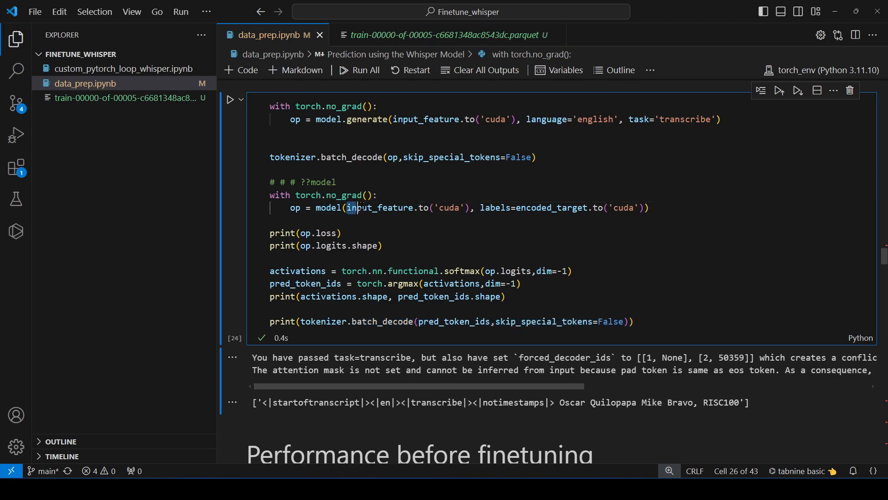
Review loss 3.8585, logits shape [1, 448, 51865], and the predicted cs and transcribe tokens.
left_click_drag(348, 208, 643, 207)
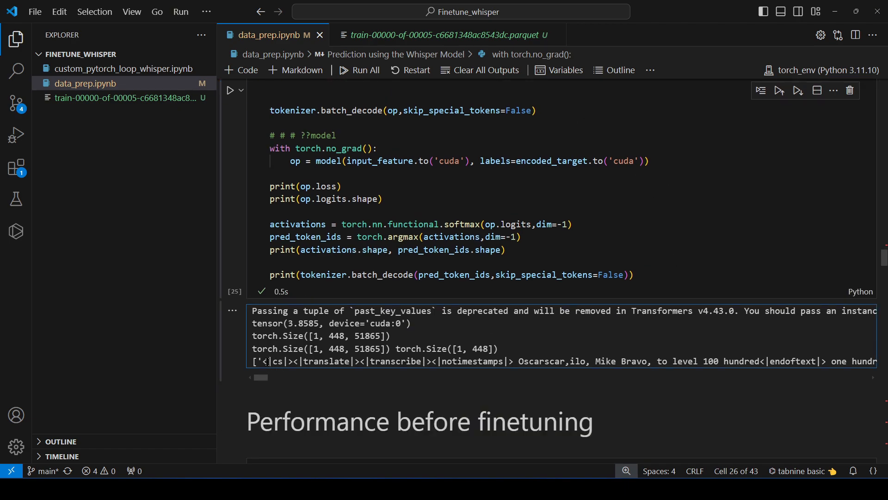
double_click(277, 361)
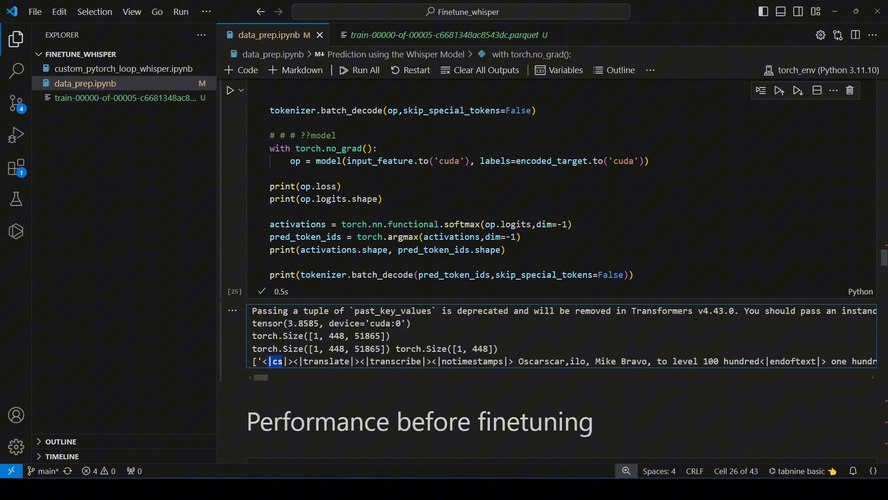
double_click(313, 361)
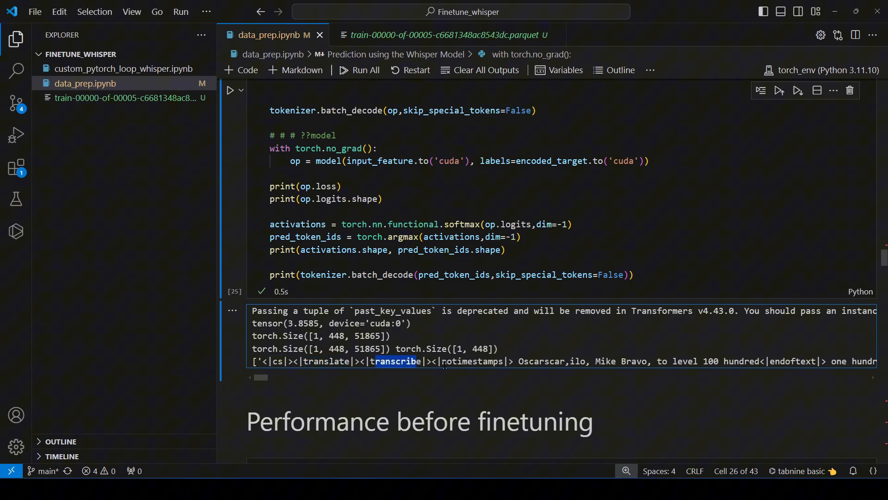
scroll("down", 3)
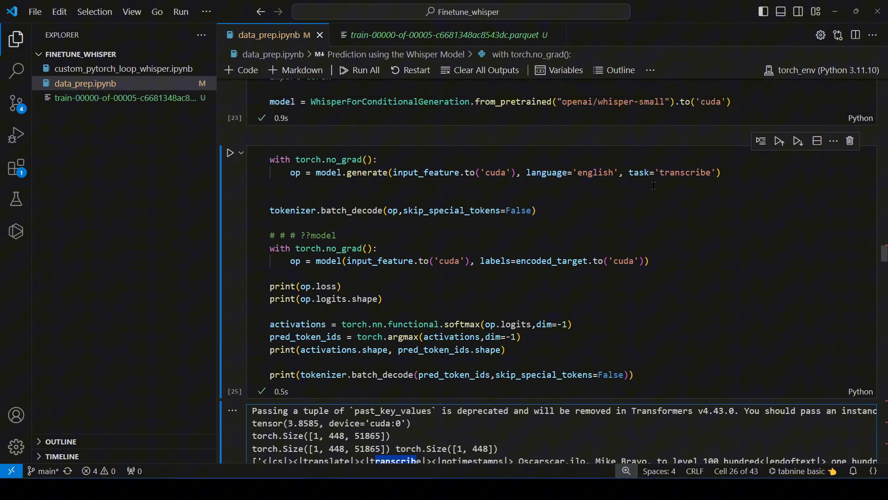
scroll("down", 3)
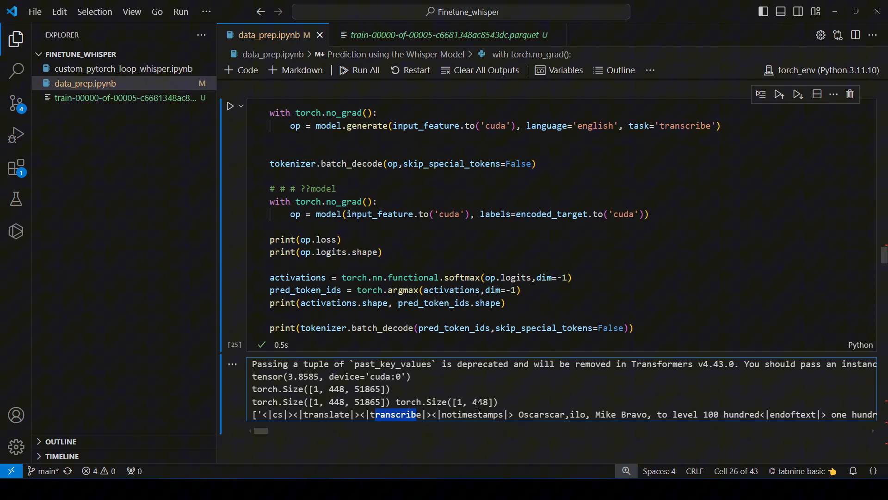
scroll("down", 3)
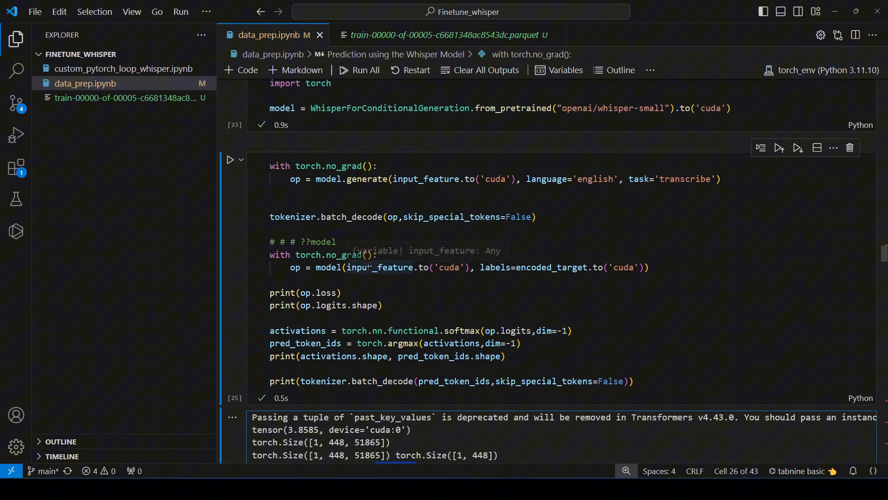
mouse_move(590, 333)
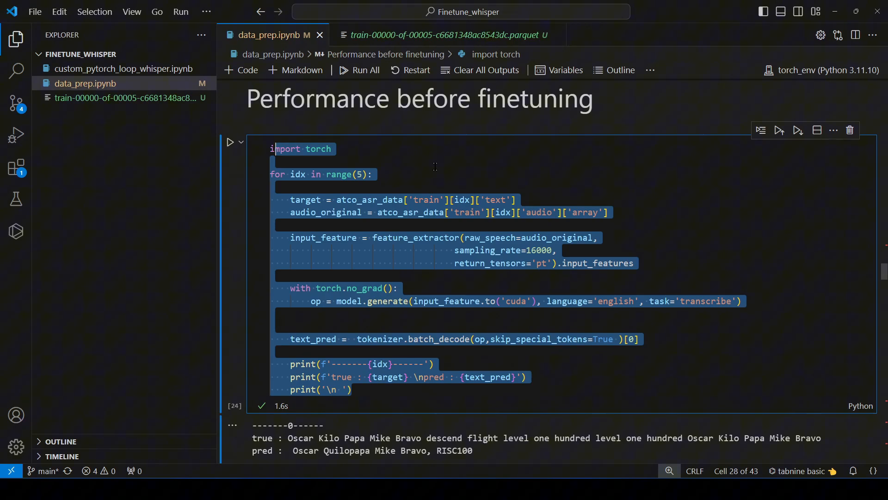
Rerun 'Performance before finetuning' and scroll through five true-versus-predicted transcripts.
left_click(335, 199)
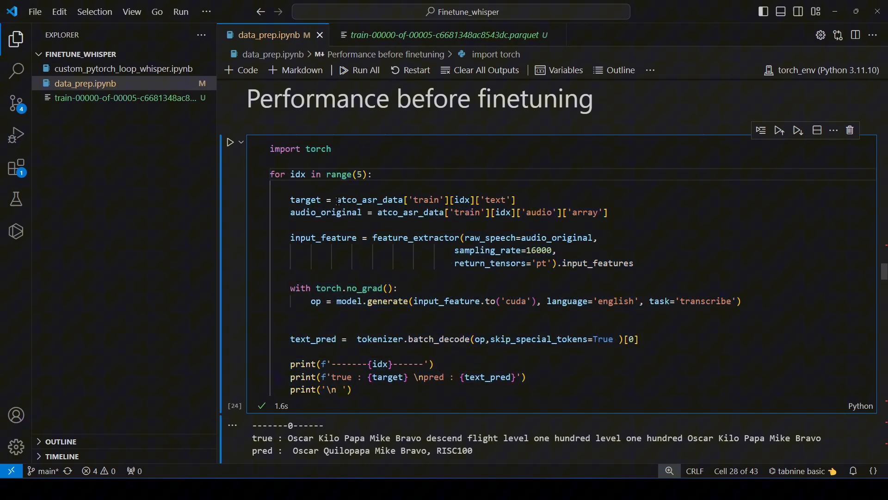
double_click(369, 199)
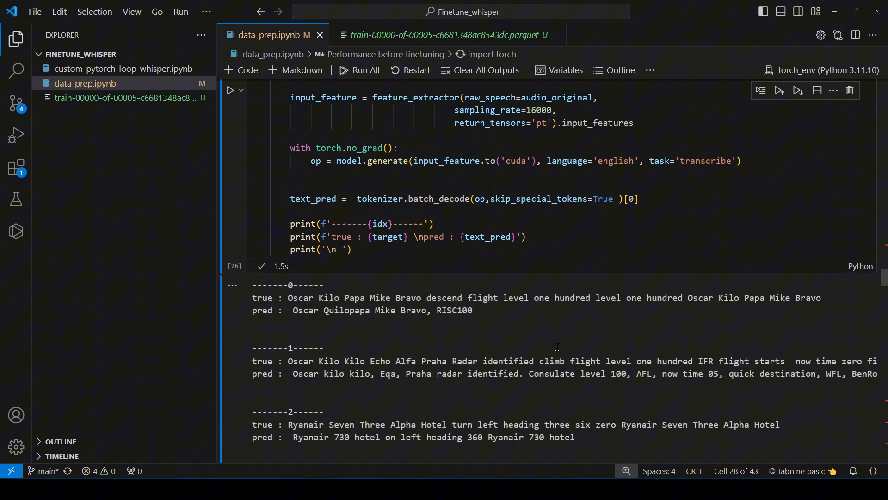
scroll("down", 3)
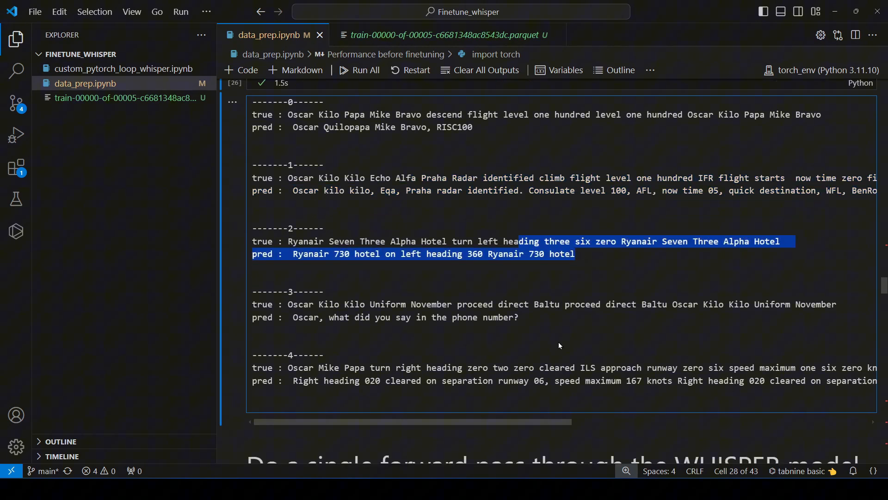
scroll("down", 3)
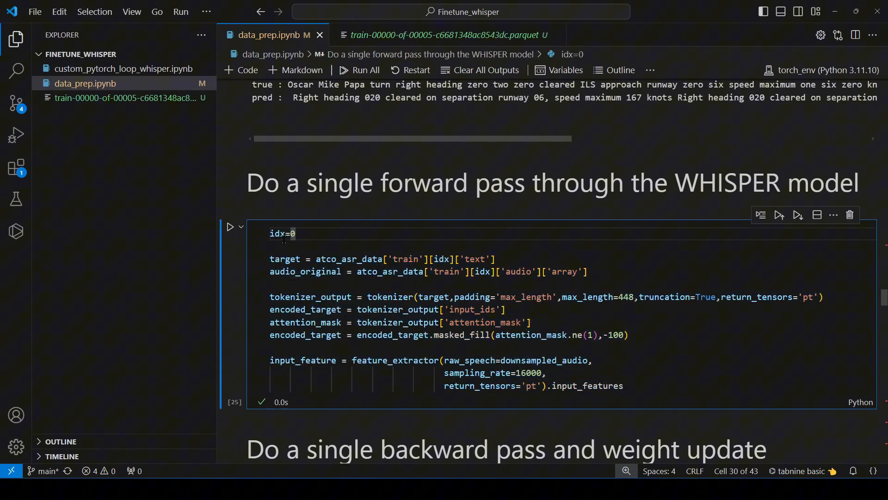
double_click(282, 232)
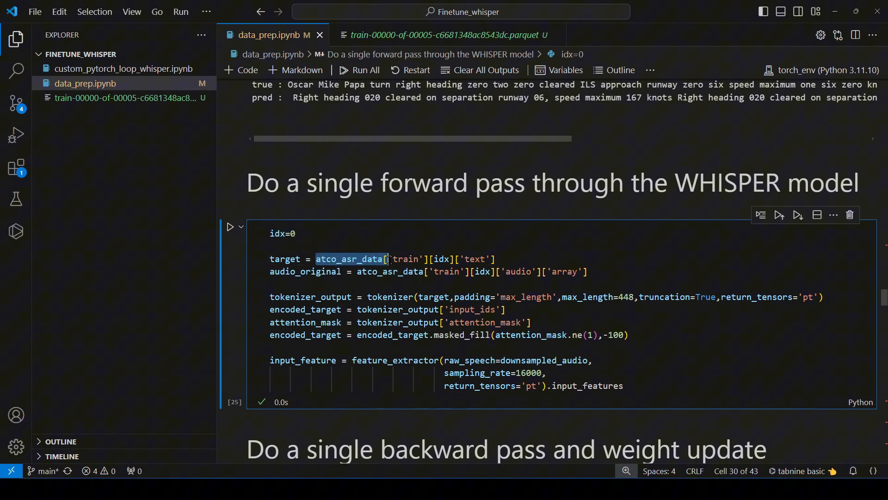
double_click(286, 259)
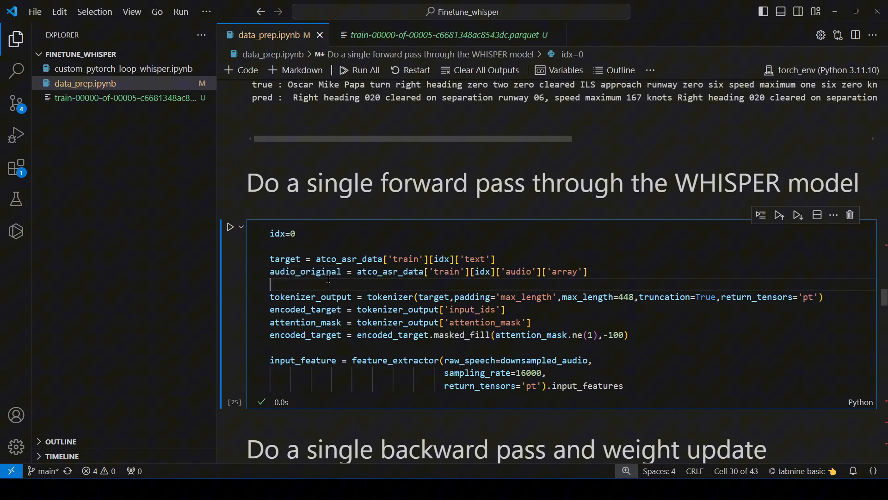
double_click(305, 271)
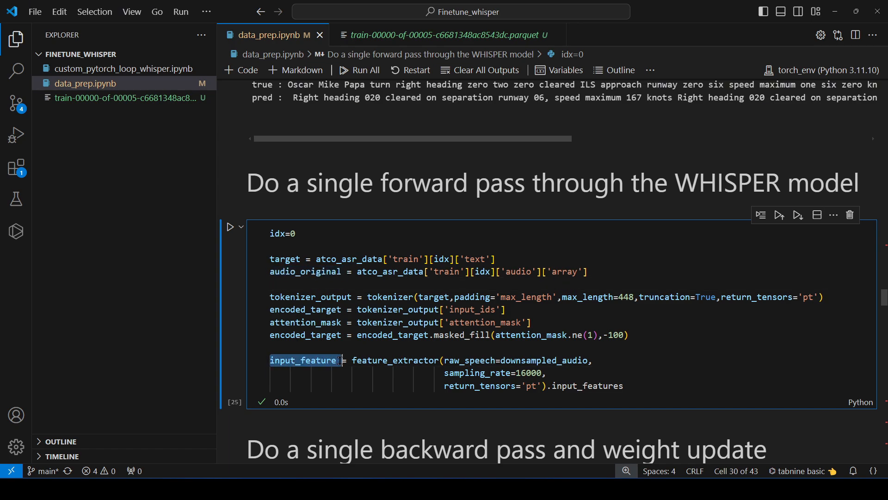
left_click(302, 259)
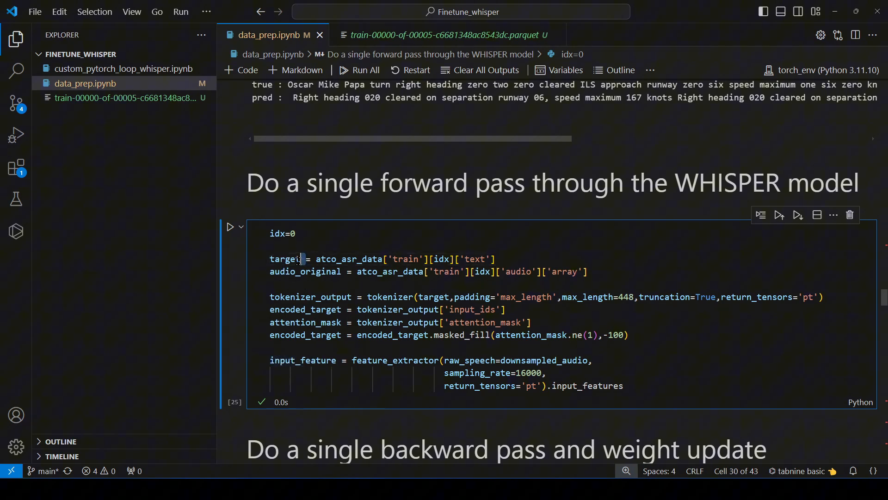
double_click(286, 259)
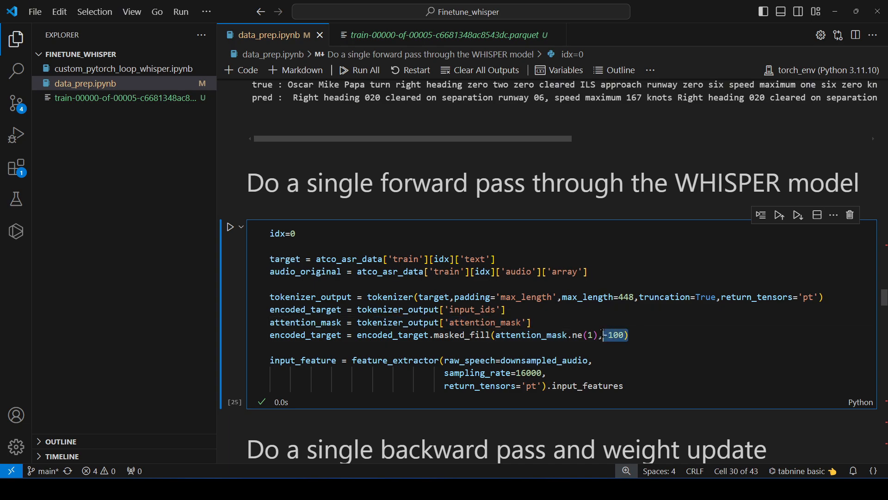
scroll("down", 3)
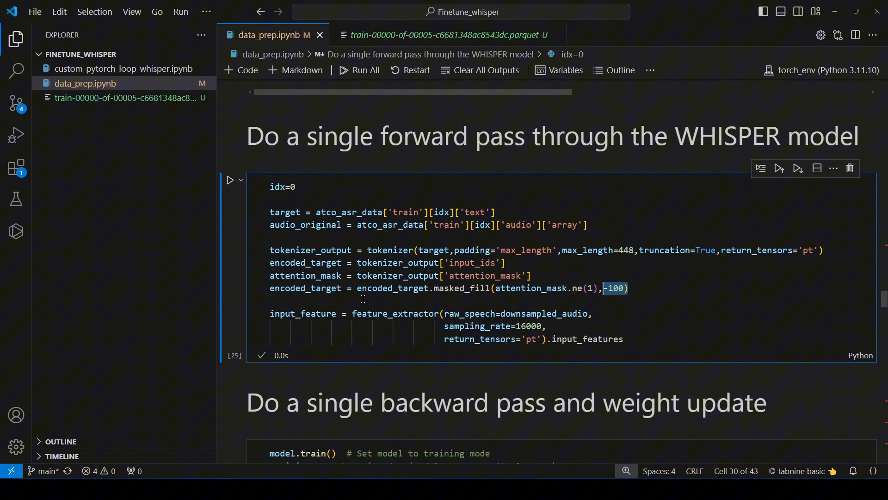
double_click(305, 288)
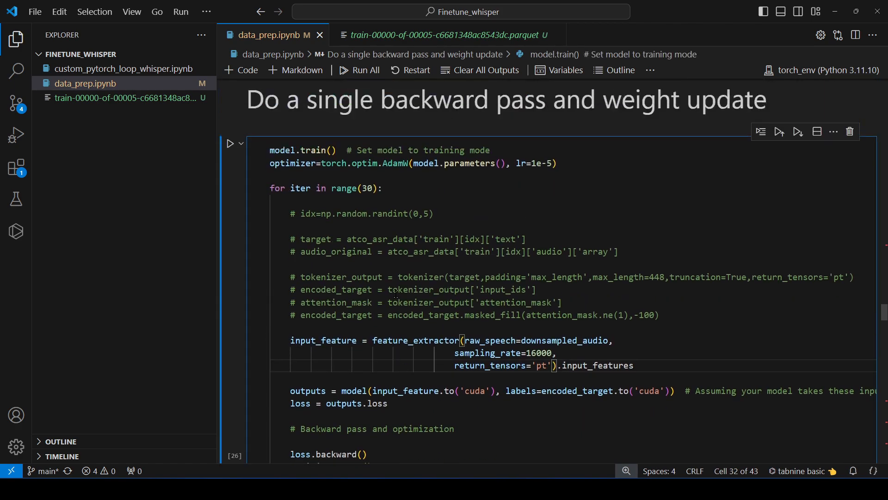
Comment out the training loop's input_feature lines, highlighting the cuda transfer, outputs.loss and loss.backward().
scroll("down", 3)
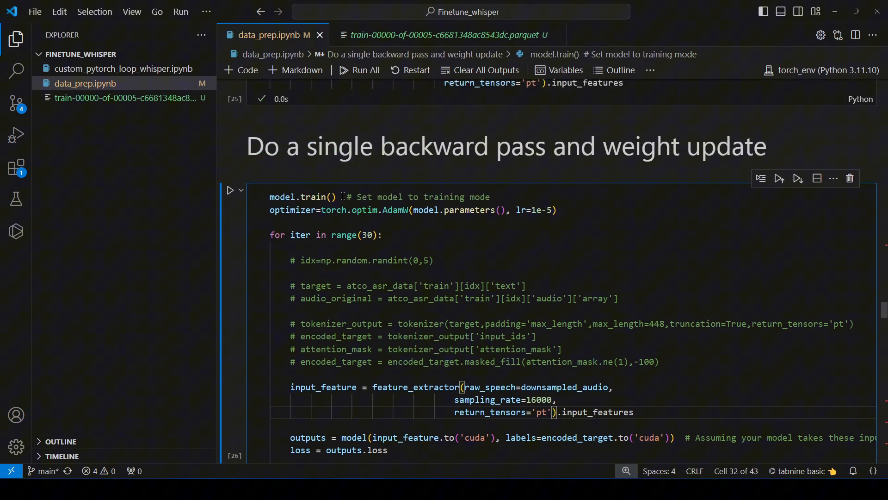
double_click(302, 197)
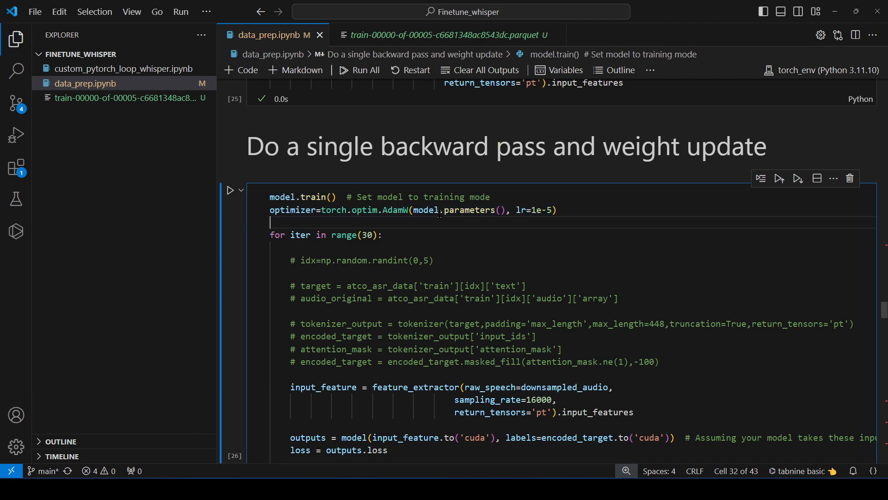
double_click(459, 210)
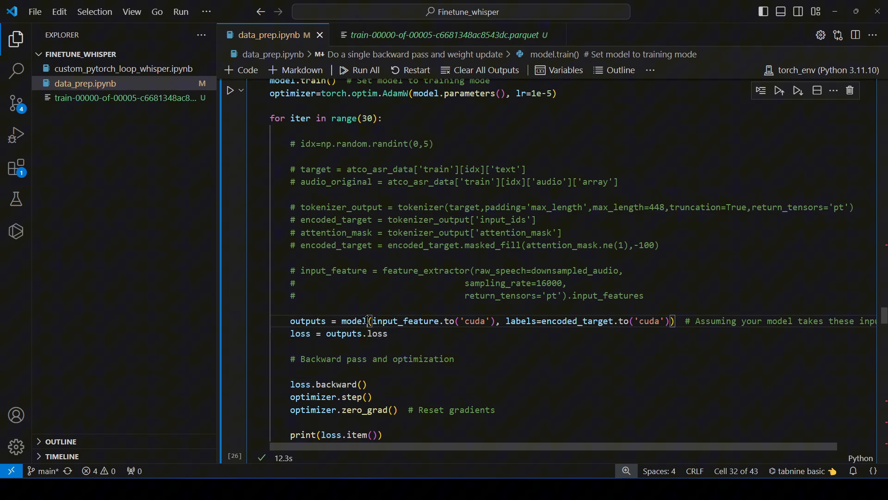
left_click_drag(430, 321, 472, 321)
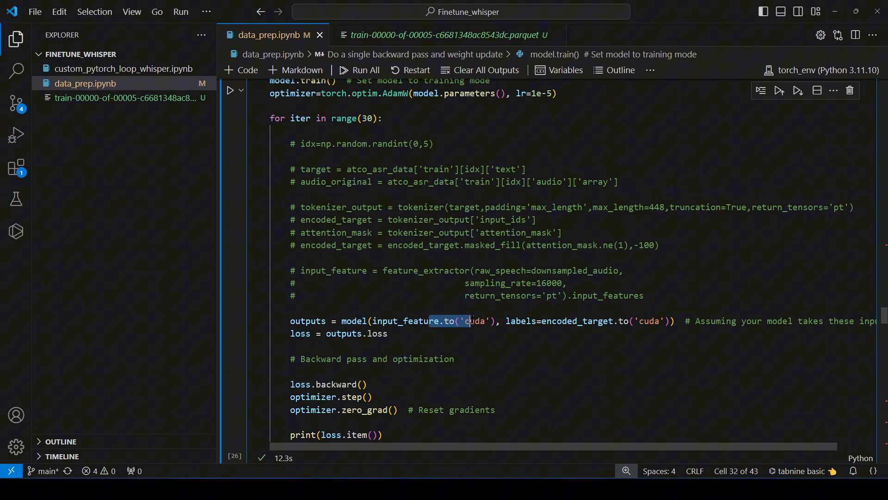
double_click(623, 321)
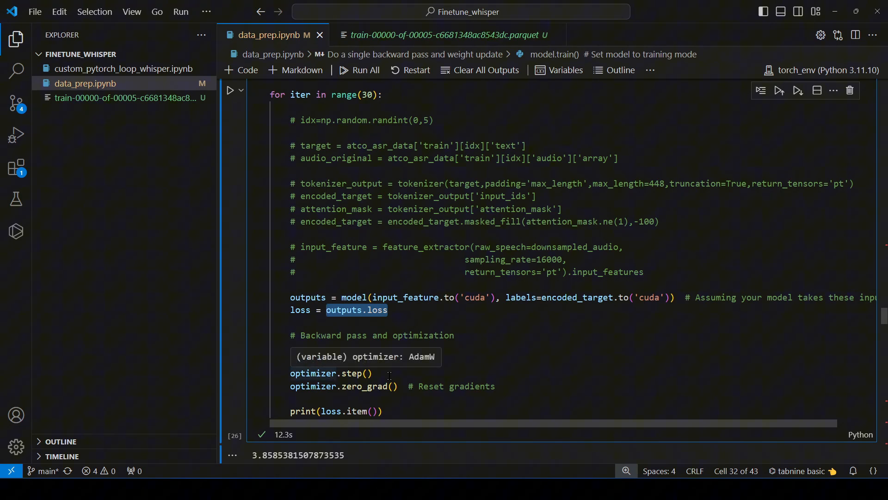
type("loss.backward()")
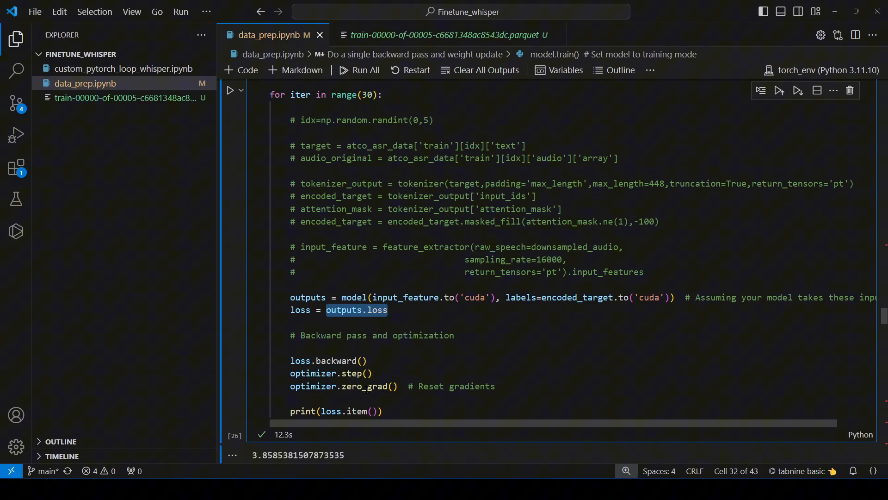
mouse_move(464, 376)
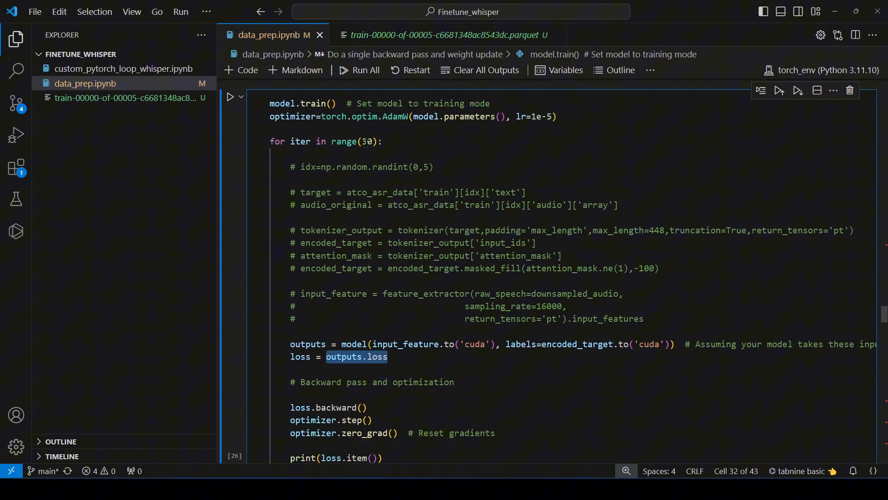
Scroll the 30-iteration training output down to the final loss of about 0.346.
left_click(230, 91)
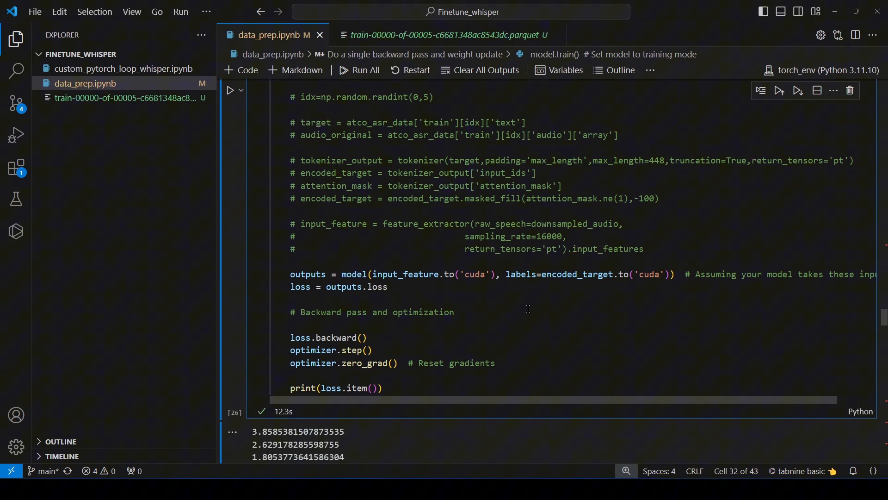
left_click(229, 90)
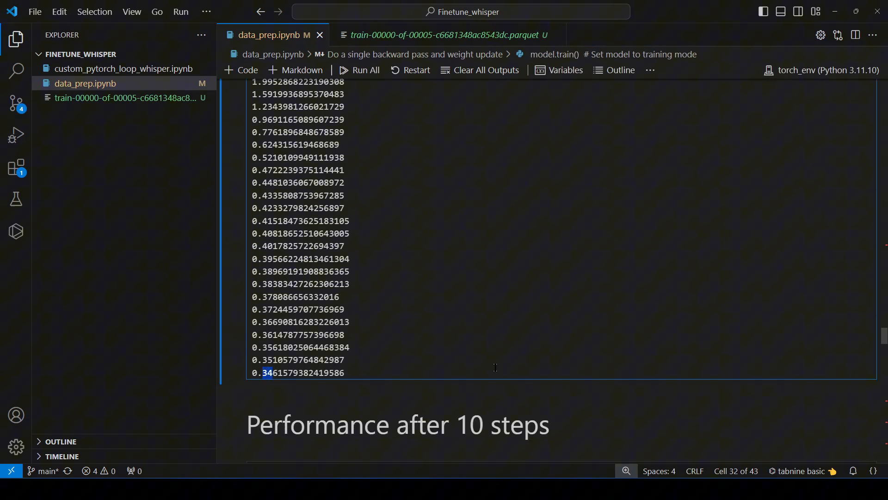
scroll("down", 3)
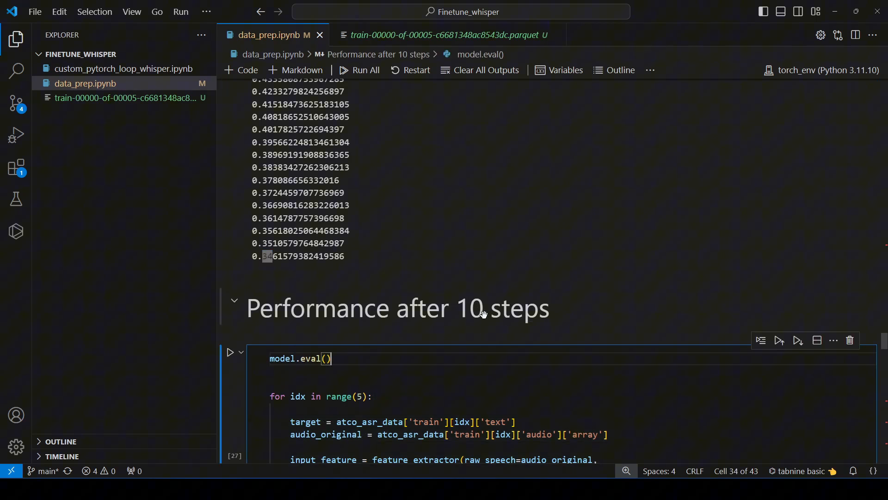
Retitle the heading 'Performance after 30 steps' and rerun the model.eval() cell to view new transcripts.
double_click(397, 308)
type("3")
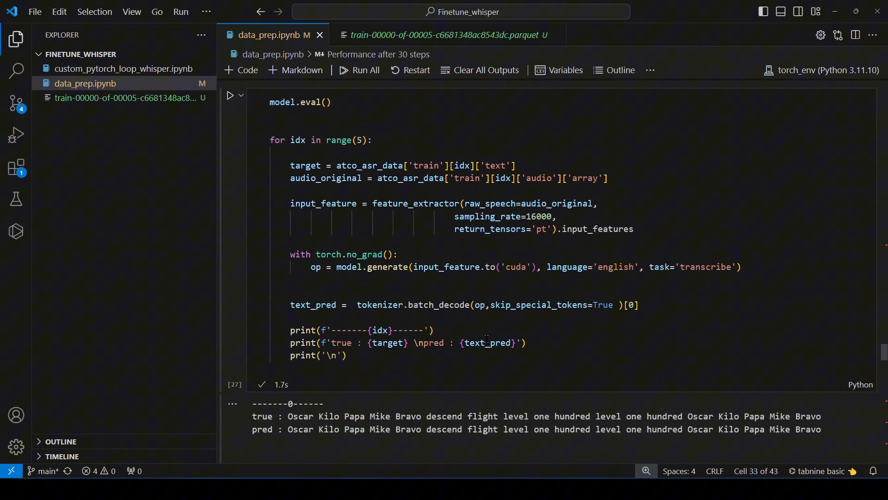
left_click(229, 94)
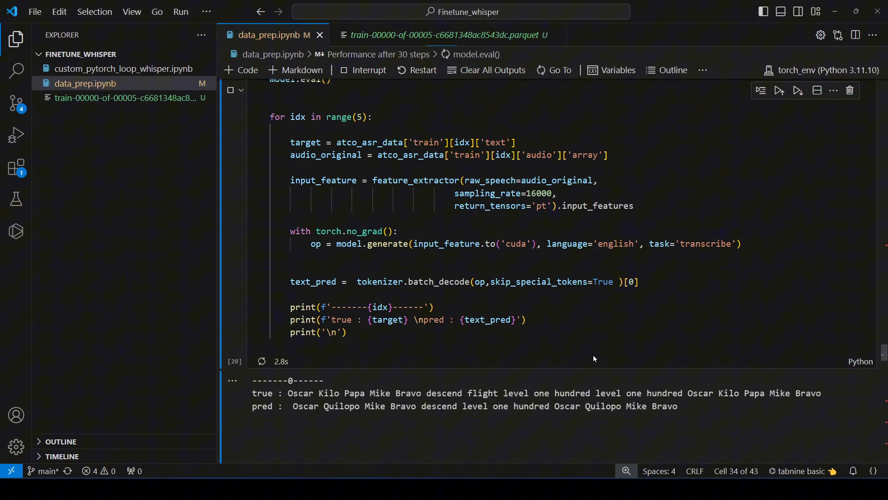
scroll("down", 3)
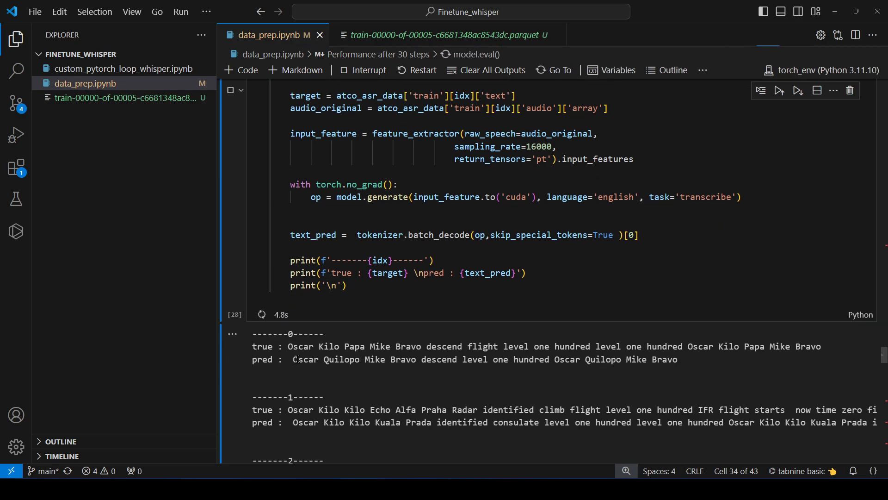
left_click_drag(294, 359, 677, 359)
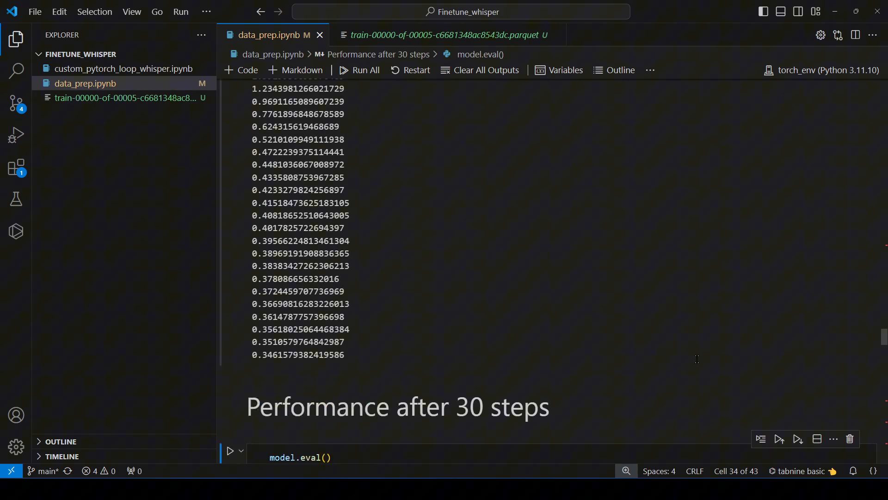
scroll("up", 3)
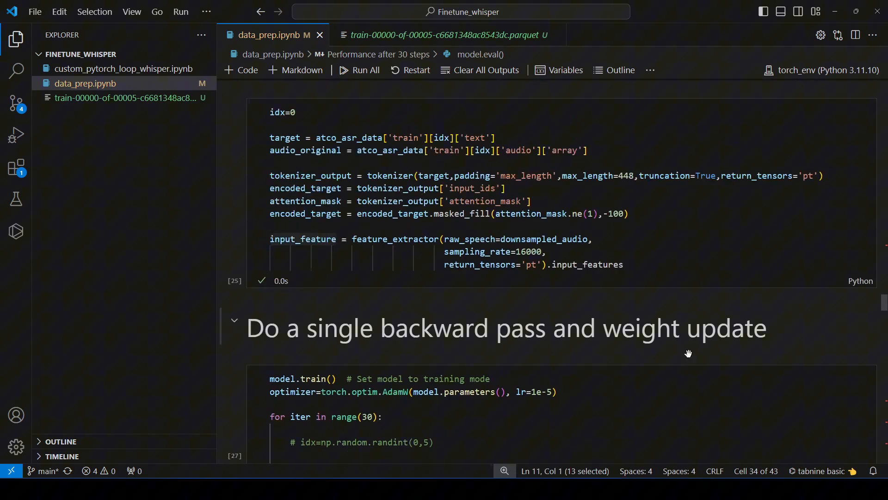
scroll("down", 3)
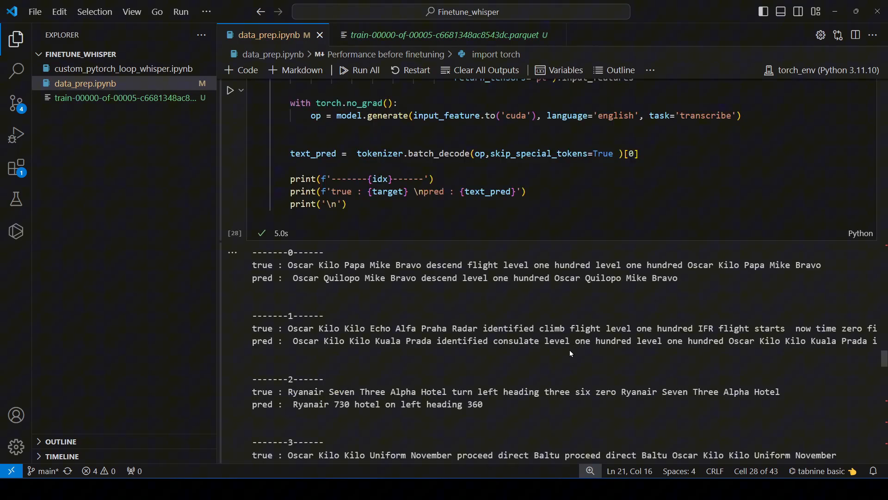
left_click_drag(544, 340, 867, 340)
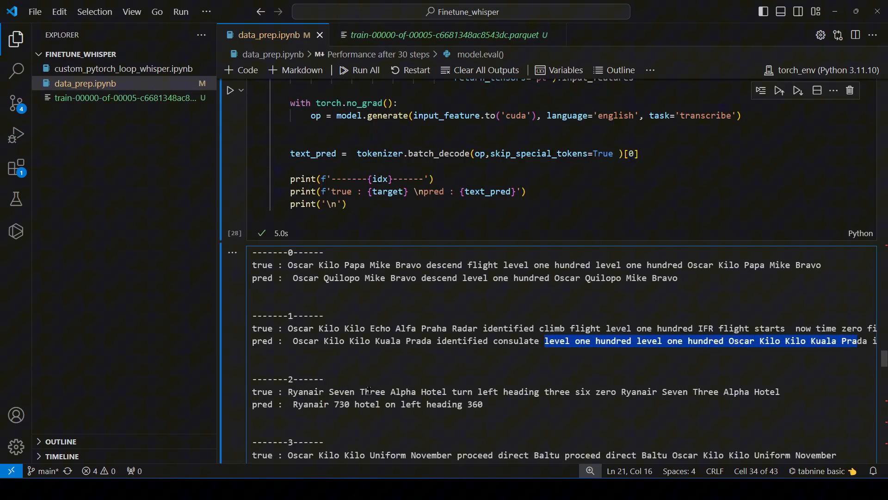
scroll("down", 3)
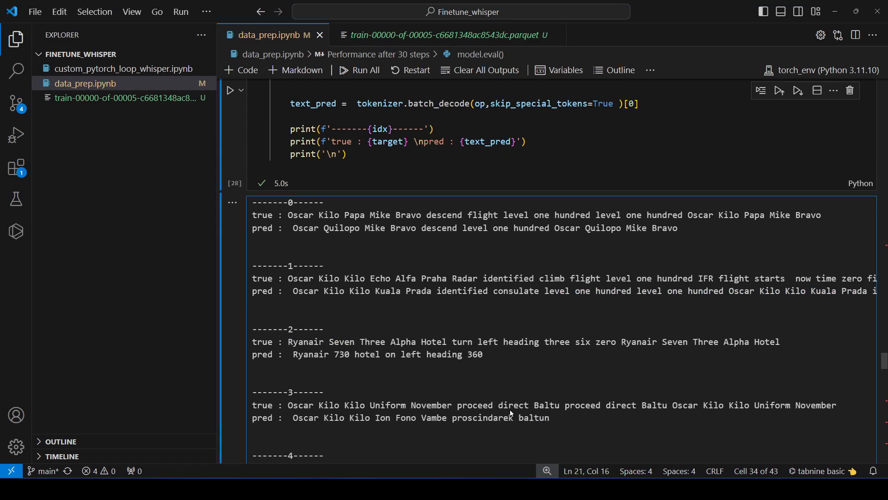
scroll("down", 3)
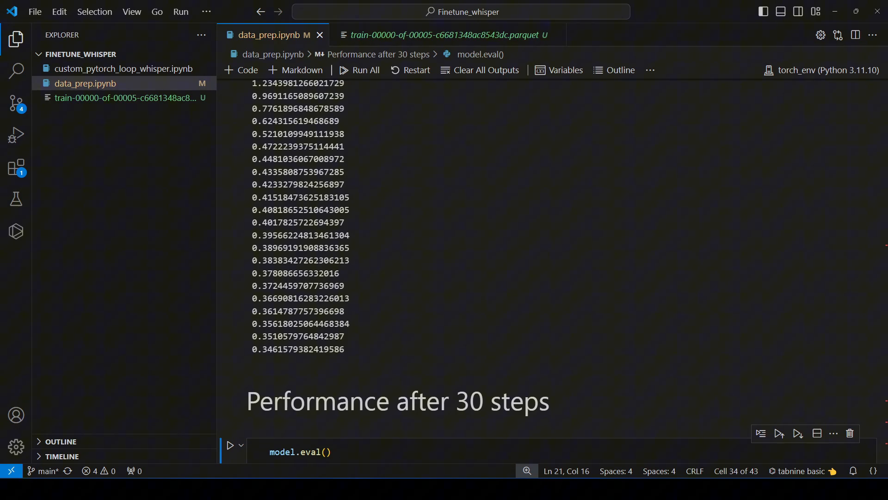
mouse_move(706, 319)
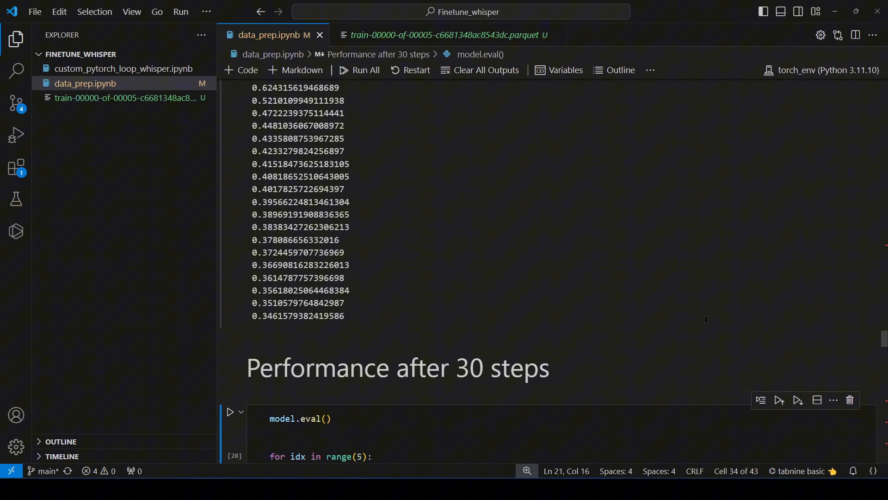
scroll("down", 3)
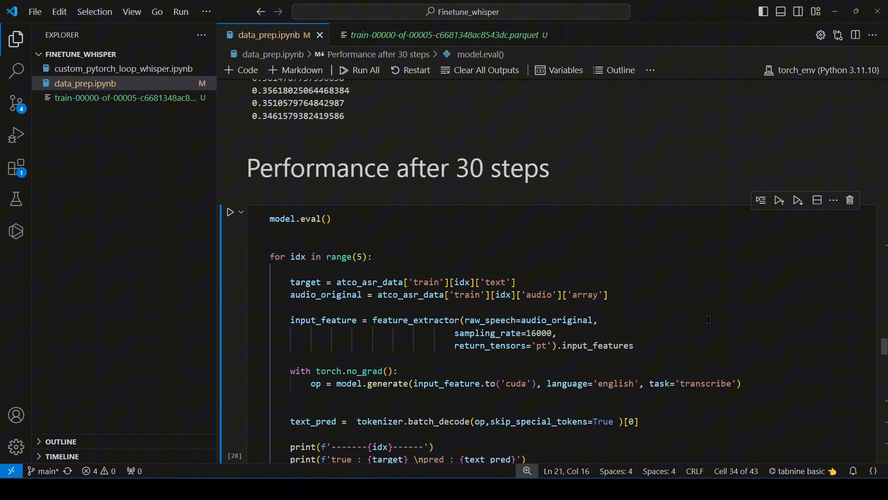
mouse_move(709, 319)
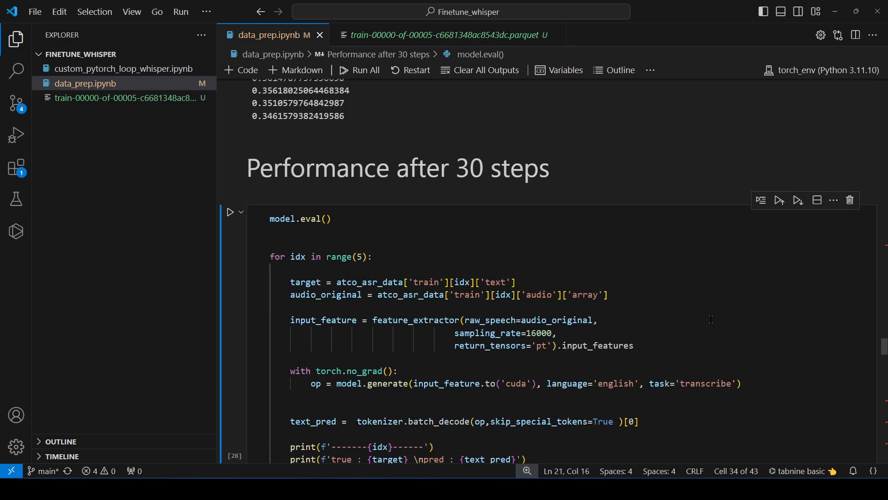